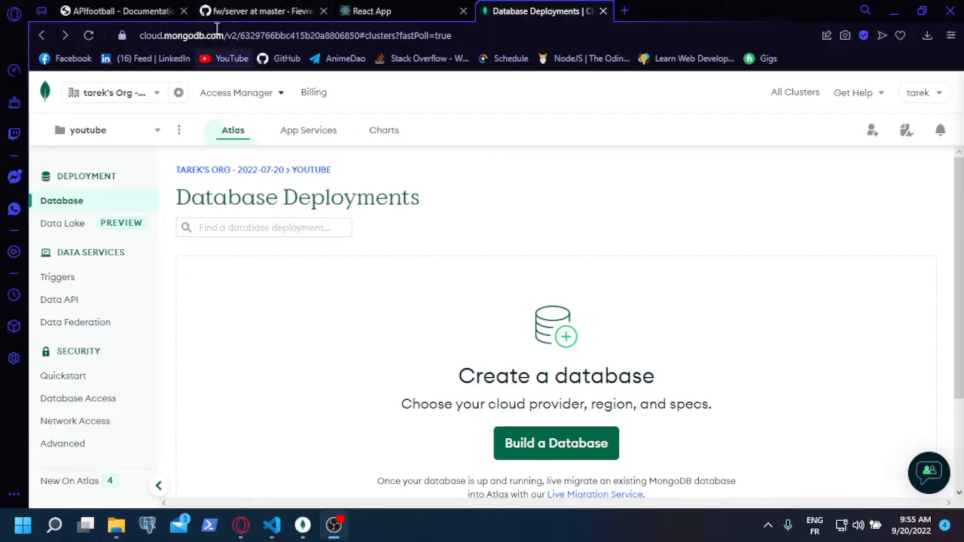
{"action": "mouse_move", "coordinate": [387, 179]}
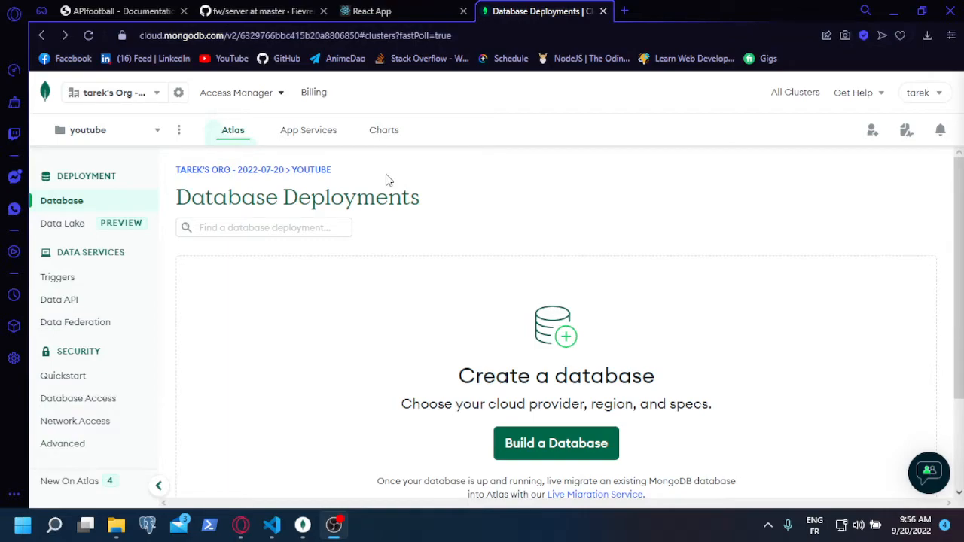
{"action": "mouse_move", "coordinate": [649, 309]}
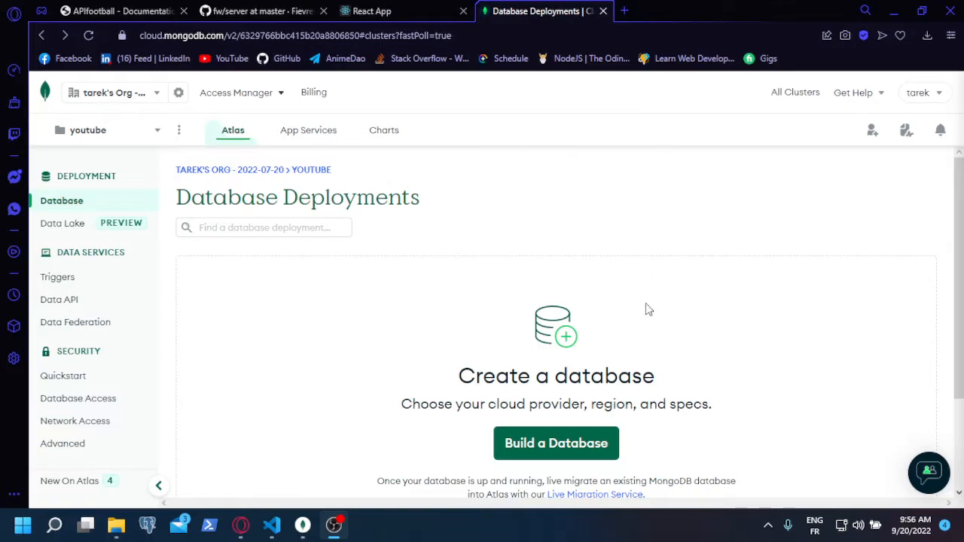
{"action": "mouse_move", "coordinate": [556, 442]}
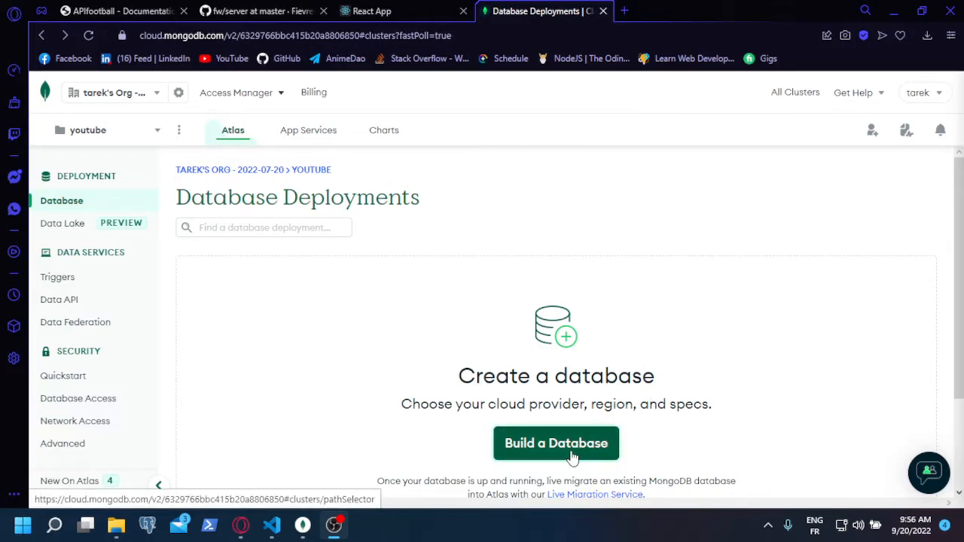
Step: Start building a new database and choose the free Shared deployment option
{"action": "left_click", "coordinate": [555, 443]}
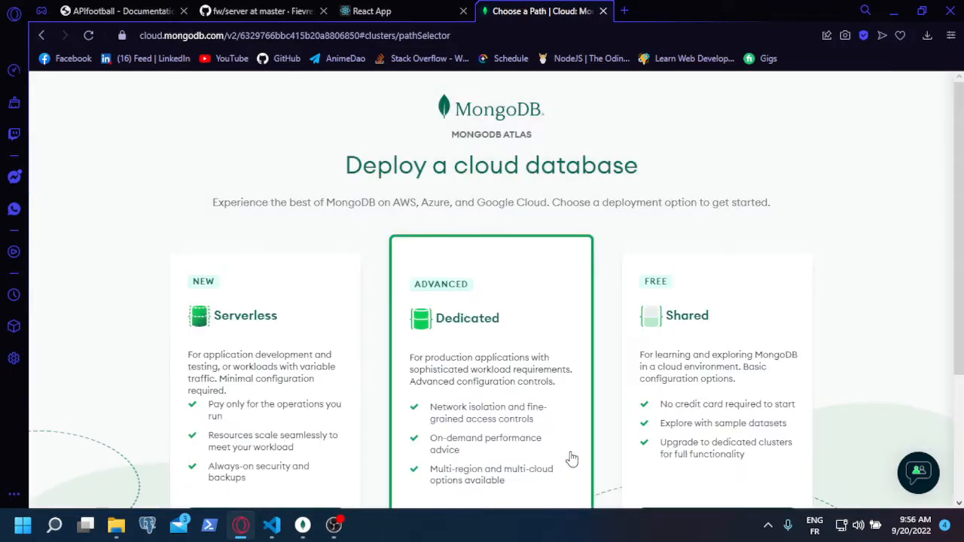
{"action": "scroll", "scroll_direction": "down", "scroll_amount": 3}
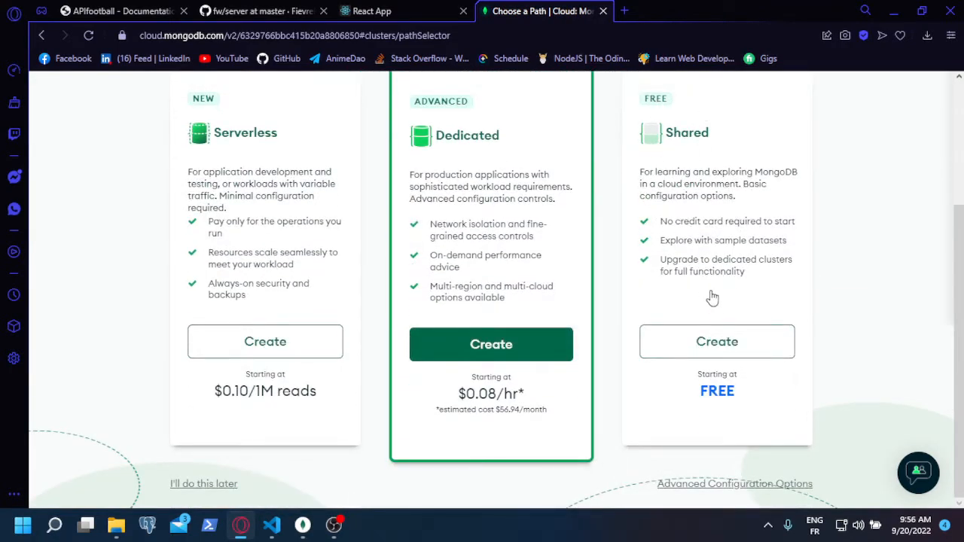
{"action": "left_click", "coordinate": [716, 341]}
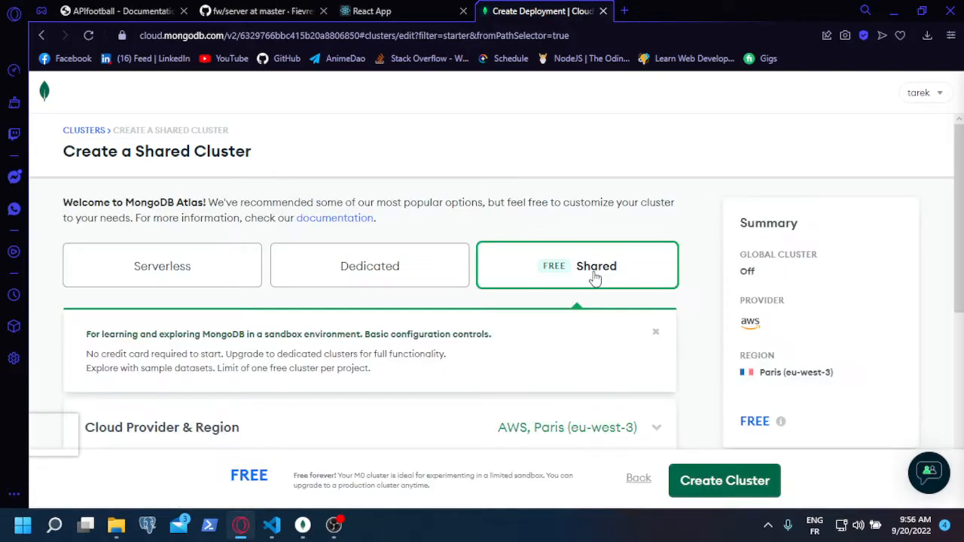
Step: Name the AWS Paris M0 Sandbox cluster youtube
{"action": "scroll", "scroll_direction": "down", "scroll_amount": 3}
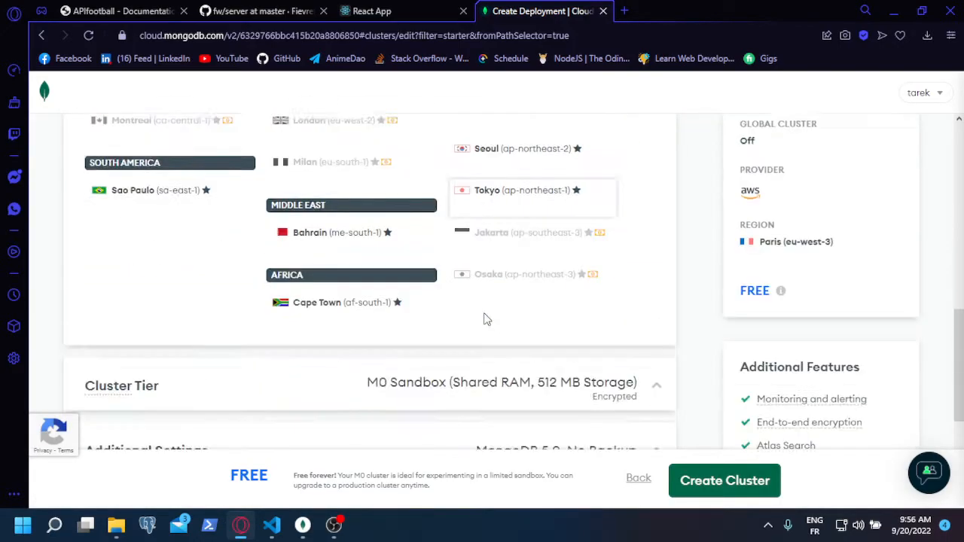
{"action": "scroll", "scroll_direction": "down", "scroll_amount": 3}
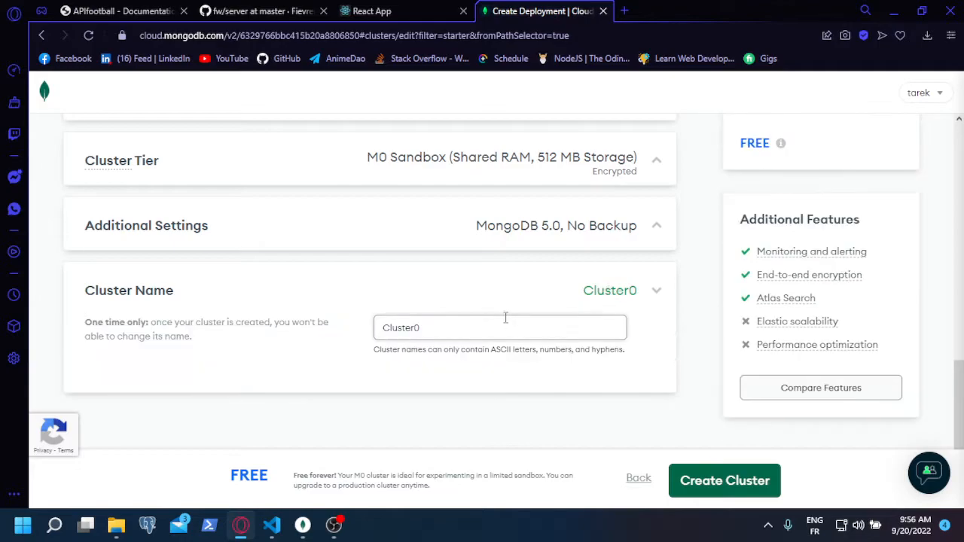
{"action": "type", "text": "yout"}
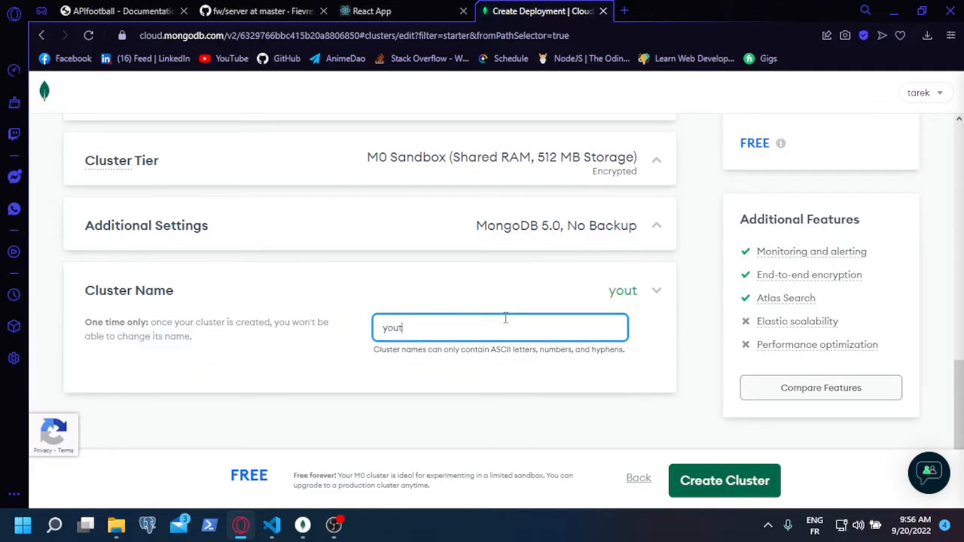
{"action": "type", "text": "ube"}
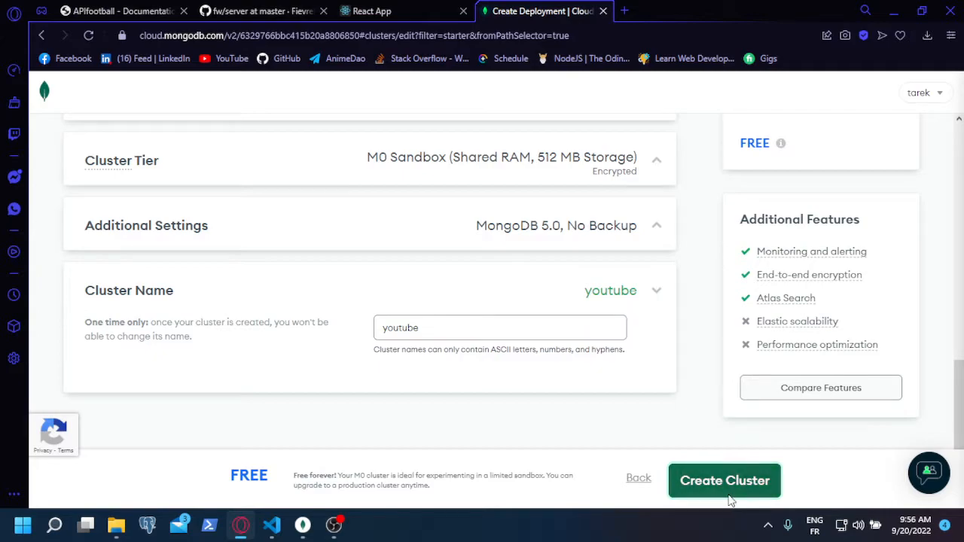
Step: Create the youtube cluster, finish the security quickstart, and go to Databases
{"action": "left_click", "coordinate": [724, 481]}
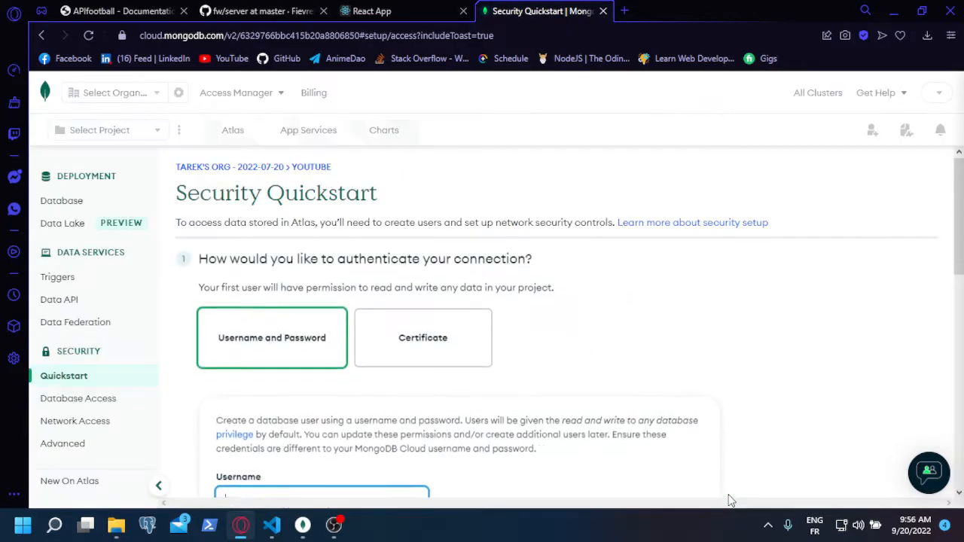
{"action": "scroll", "scroll_direction": "down", "scroll_amount": 3}
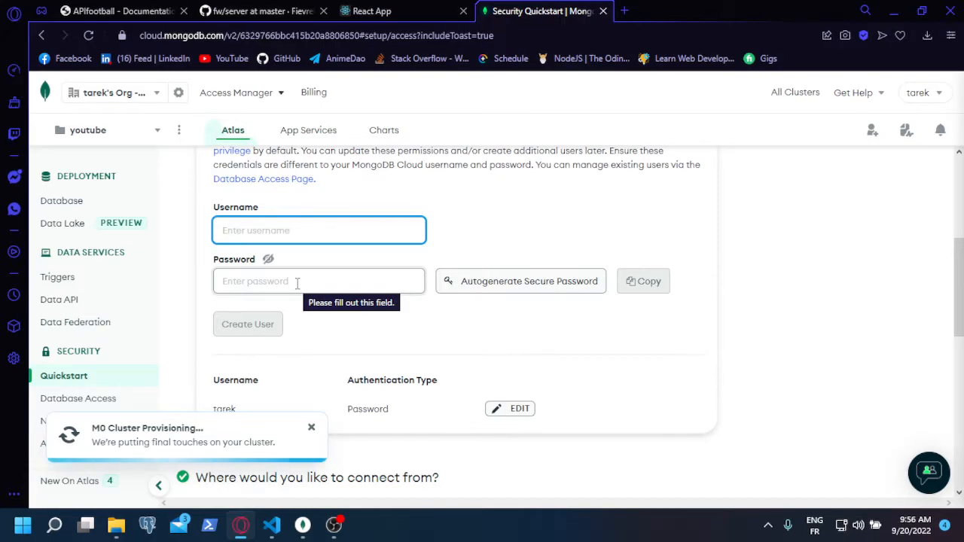
{"action": "scroll", "scroll_direction": "down", "scroll_amount": 3}
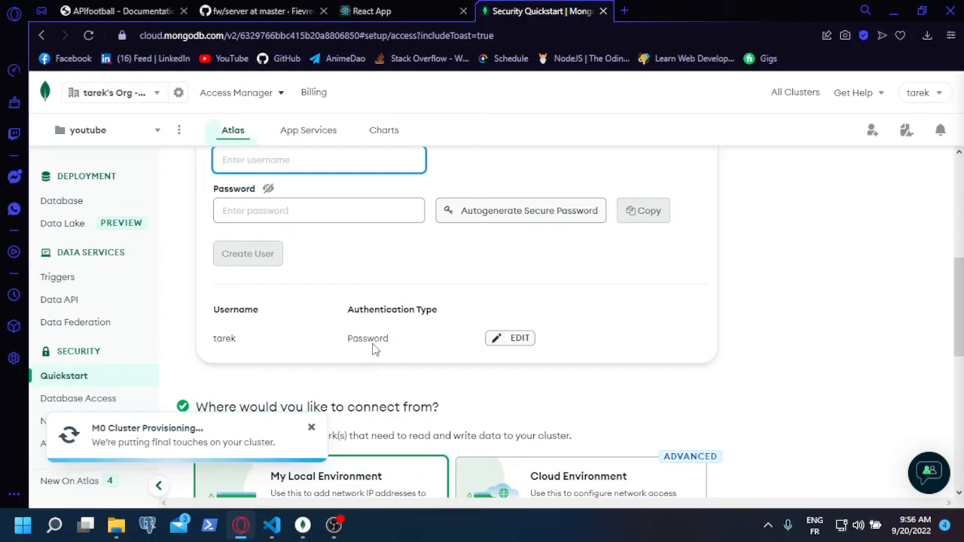
{"action": "scroll", "scroll_direction": "down", "scroll_amount": 3}
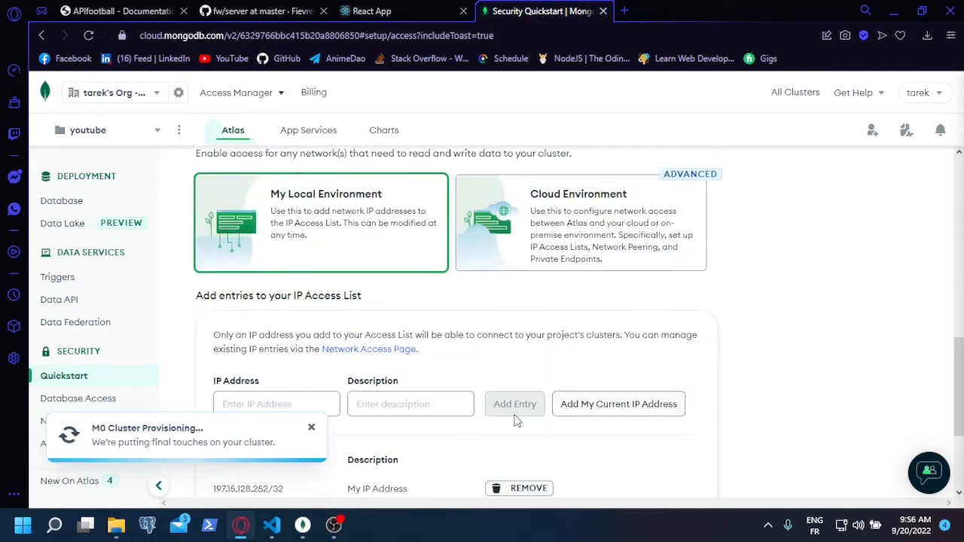
{"action": "scroll", "scroll_direction": "down", "scroll_amount": 3}
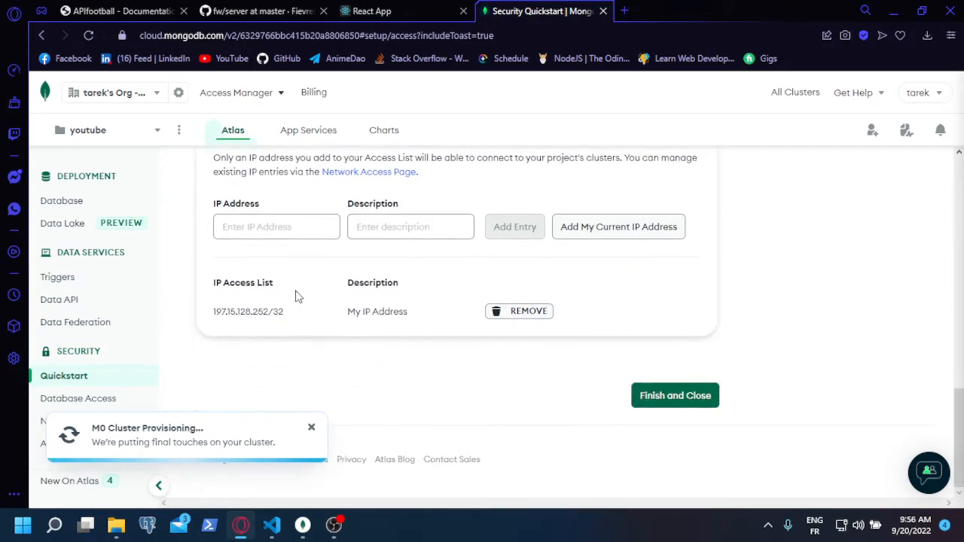
{"action": "mouse_move", "coordinate": [617, 226]}
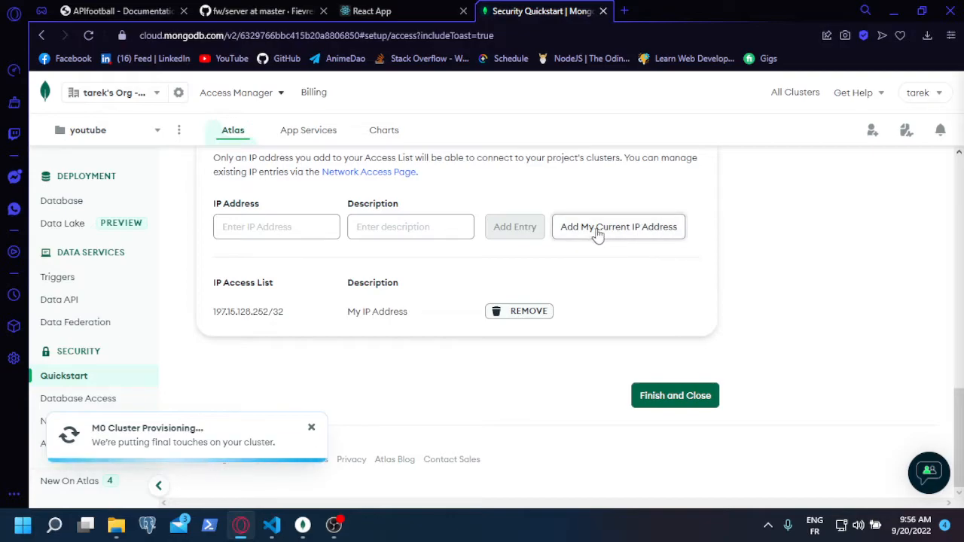
{"action": "mouse_move", "coordinate": [666, 416]}
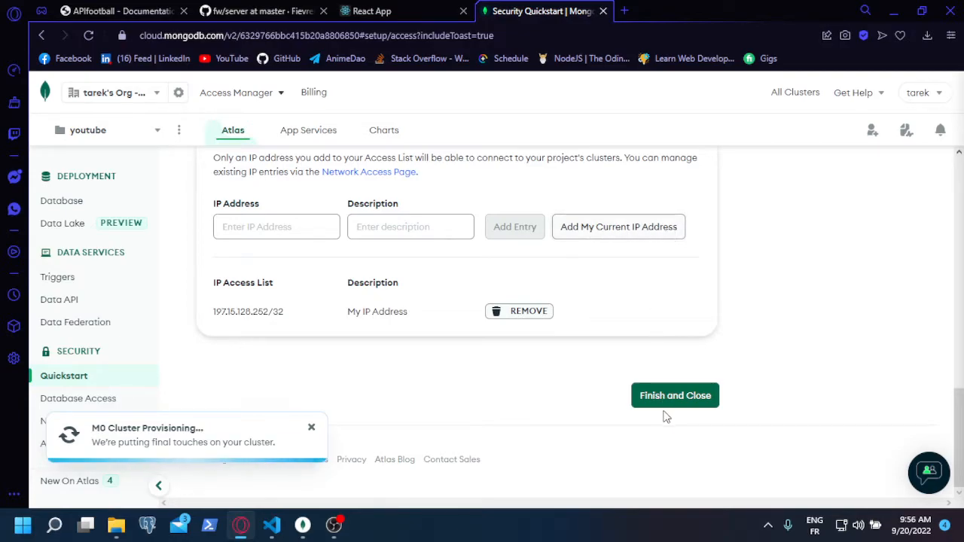
{"action": "left_click", "coordinate": [675, 395]}
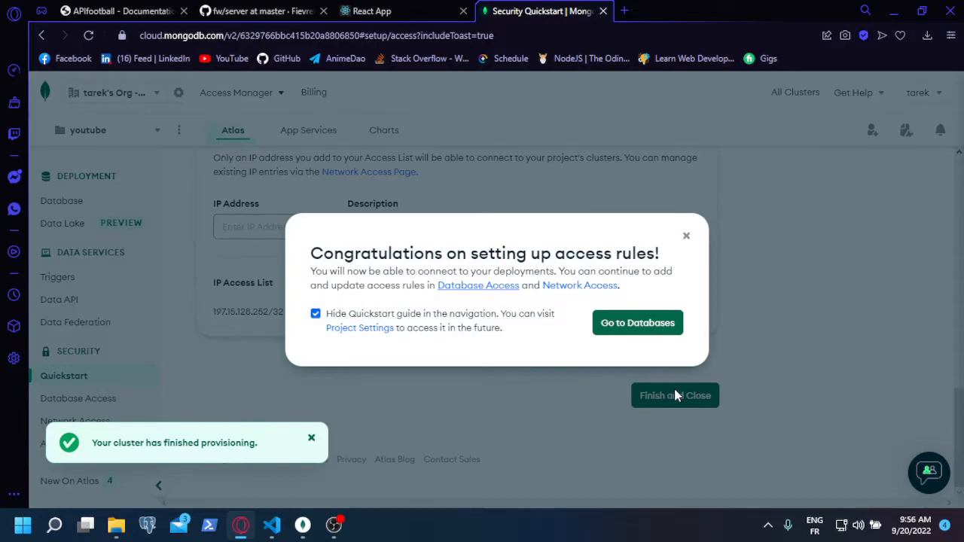
{"action": "left_click", "coordinate": [637, 322]}
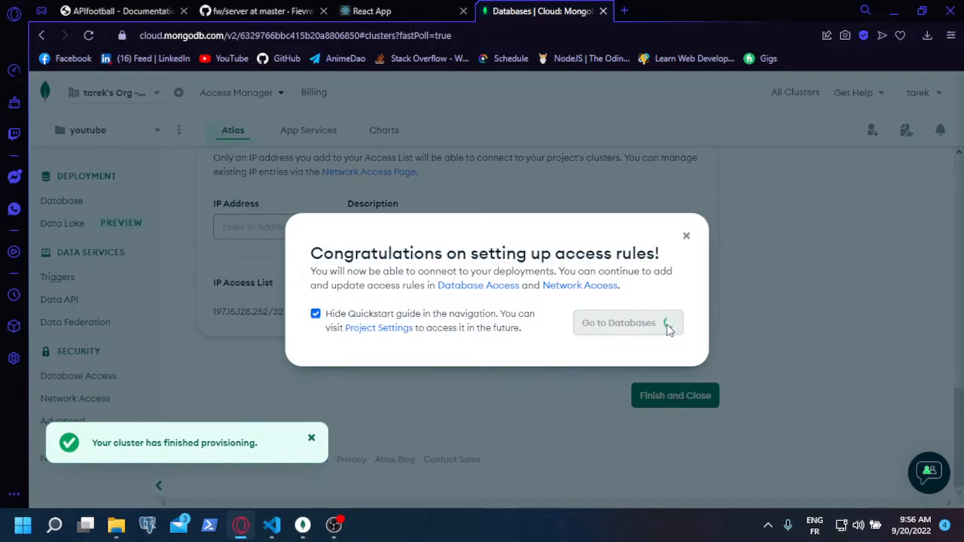
Step: View the Database Deployments page while the youtube M0 cluster card loads
{"action": "left_click", "coordinate": [618, 322]}
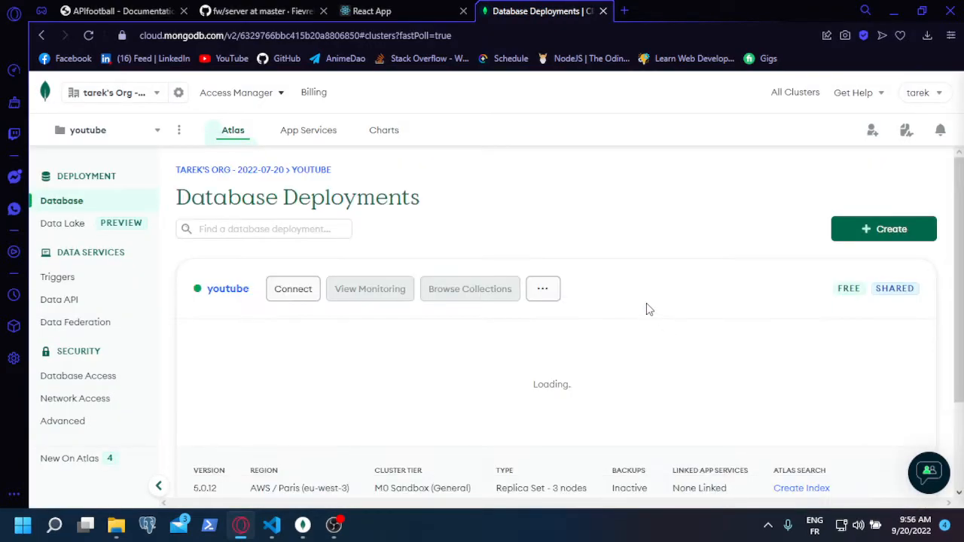
{"action": "mouse_move", "coordinate": [579, 322]}
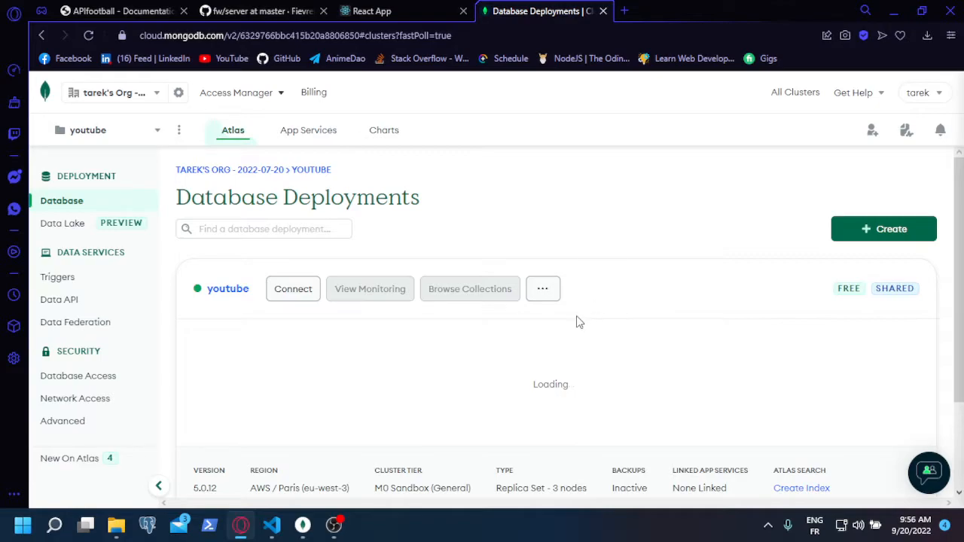
{"action": "mouse_move", "coordinate": [399, 377]}
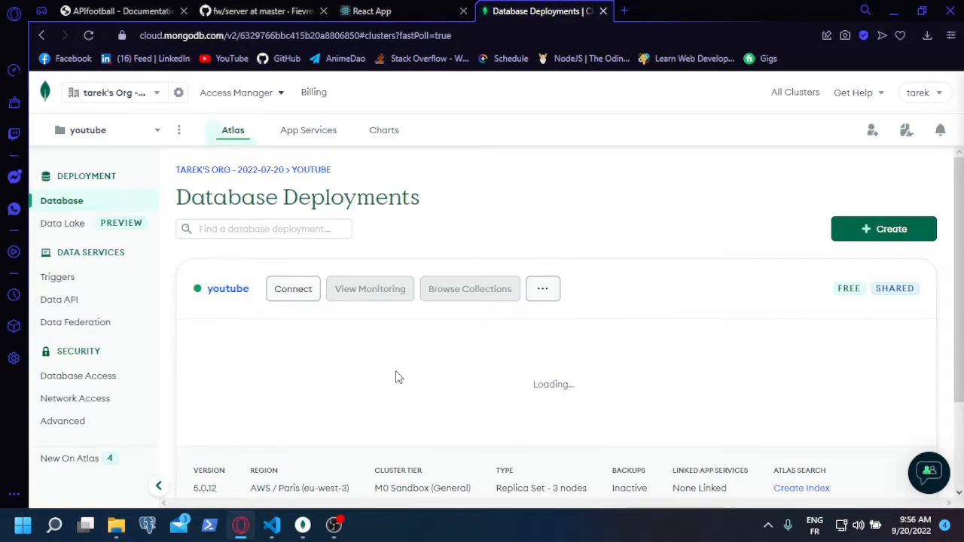
{"action": "mouse_move", "coordinate": [565, 351]}
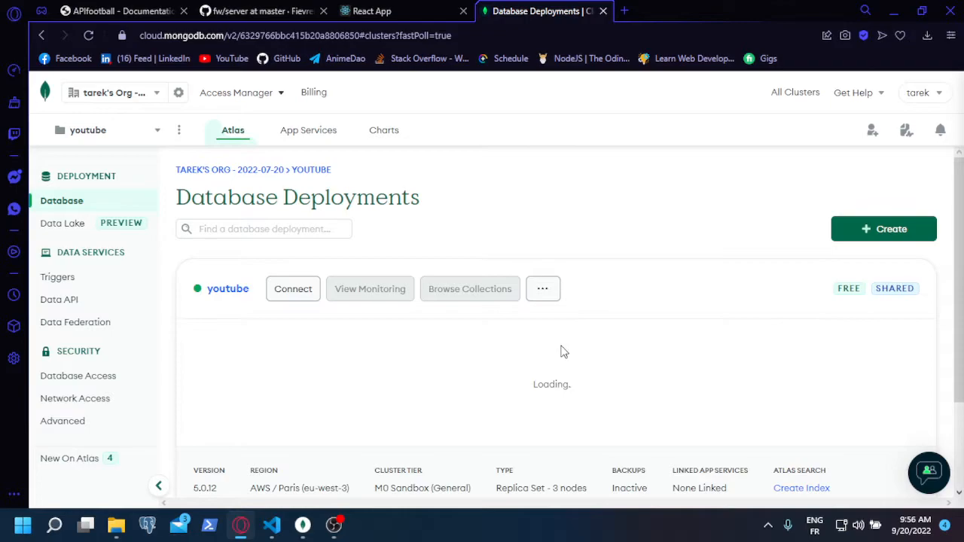
{"action": "left_click", "coordinate": [303, 525]}
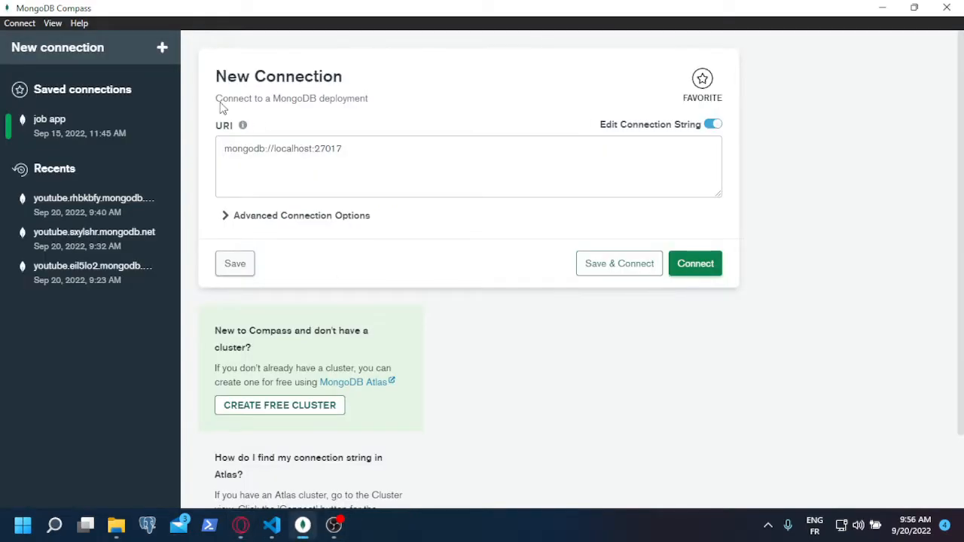
{"action": "mouse_move", "coordinate": [486, 298]}
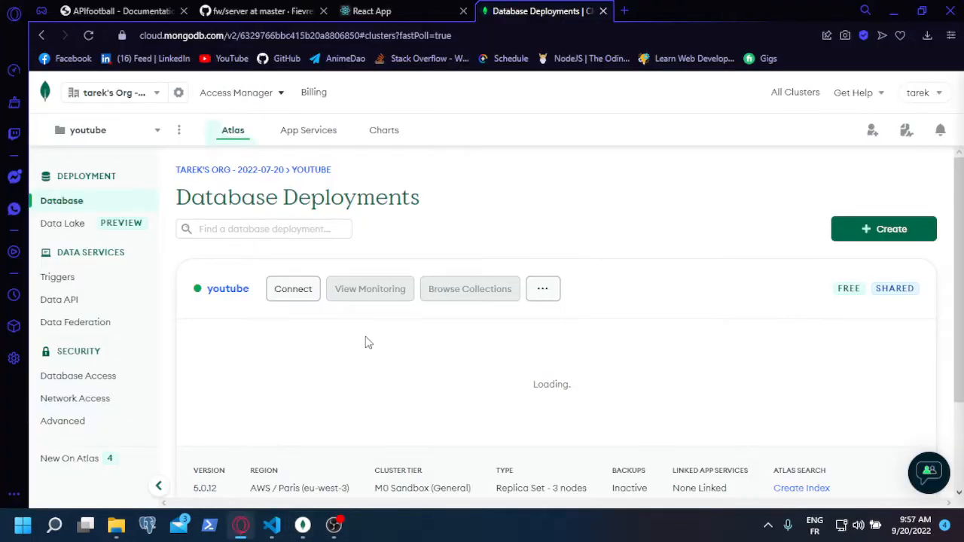
Step: Return to the Atlas Database Deployments overview for the youtube cluster
{"action": "left_click", "coordinate": [292, 288]}
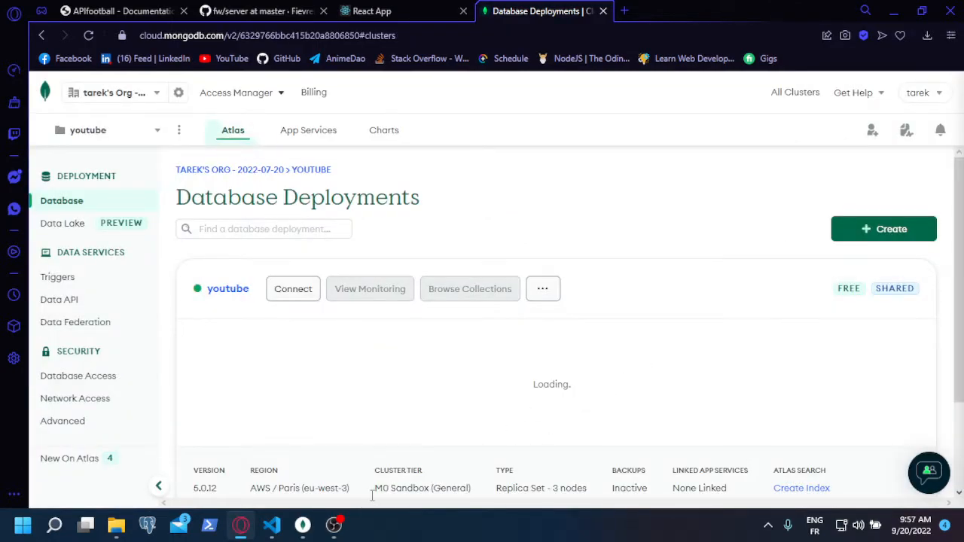
{"action": "mouse_move", "coordinate": [271, 525]}
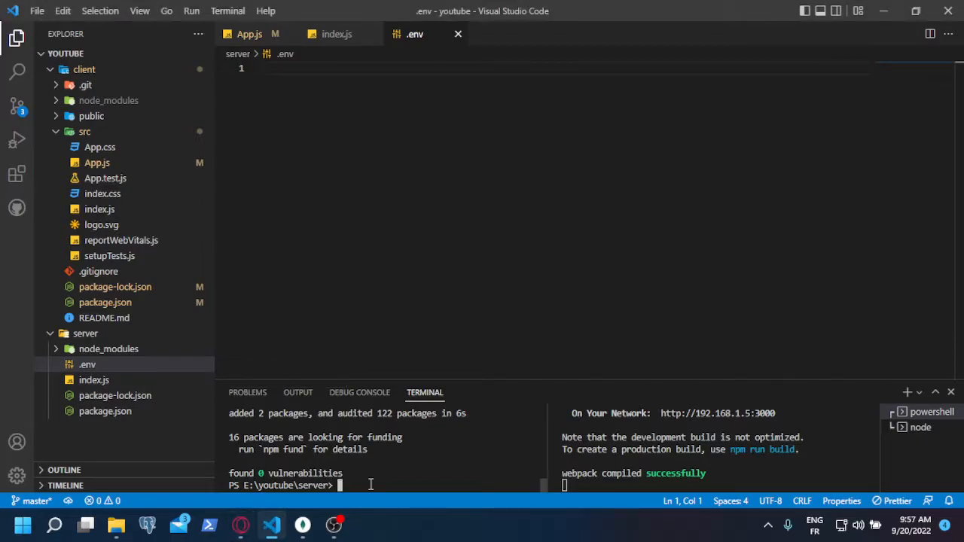
Step: Type npm install mongoose cors in the server folder's terminal
{"action": "type", "text": "npm"}
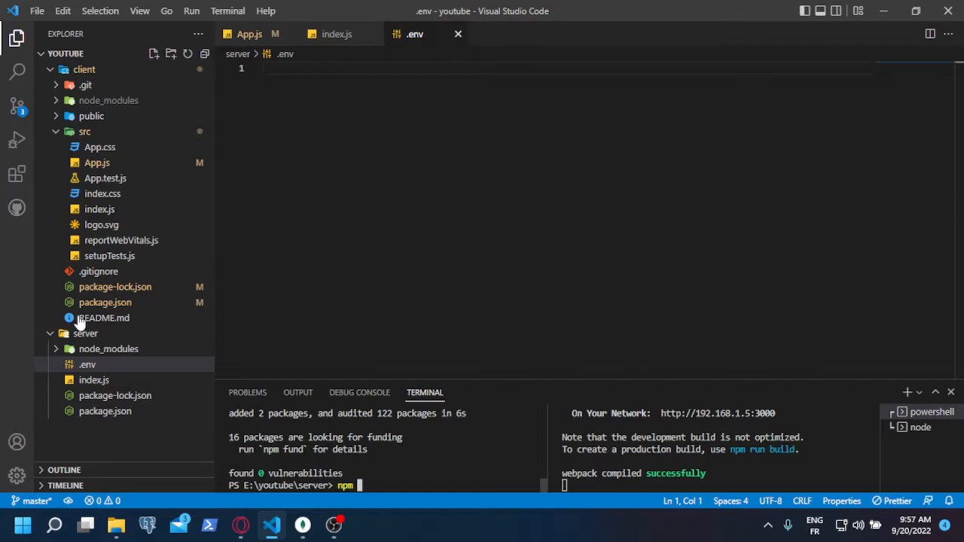
{"action": "mouse_move", "coordinate": [85, 334]}
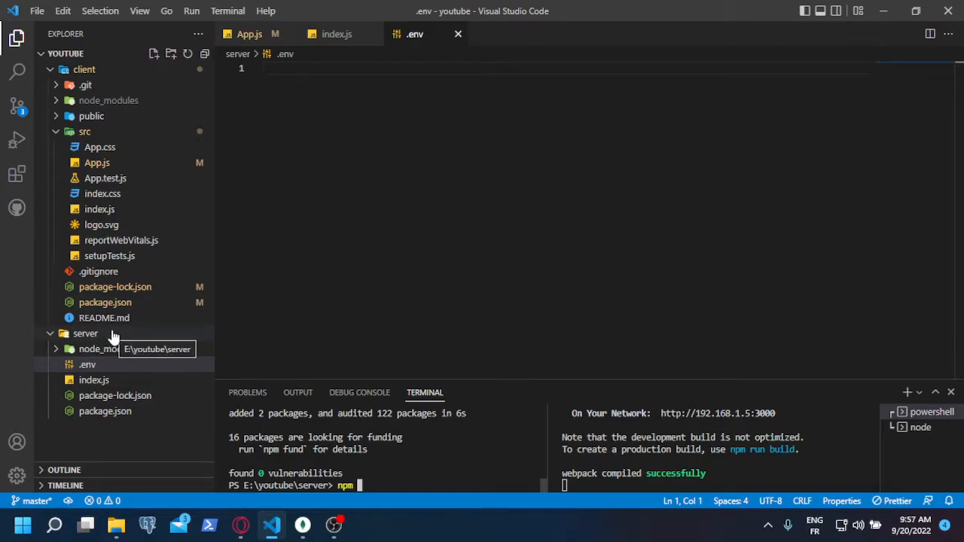
{"action": "mouse_move", "coordinate": [85, 69]}
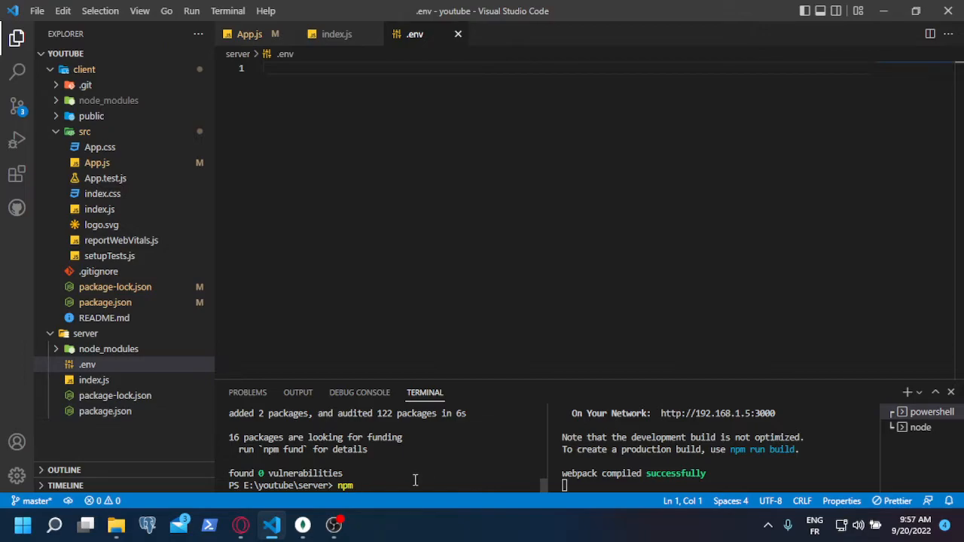
{"action": "type", "text": "install"}
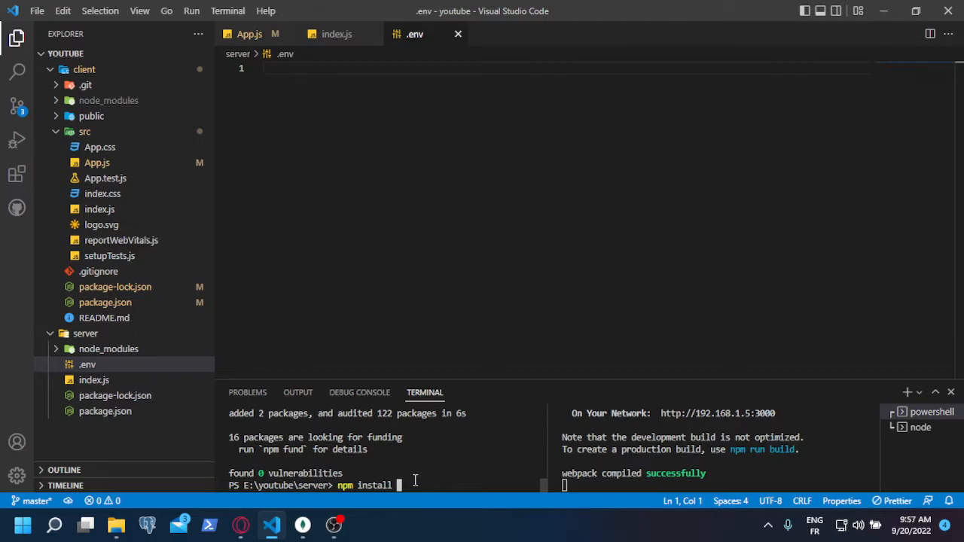
{"action": "type", "text": "mongo"}
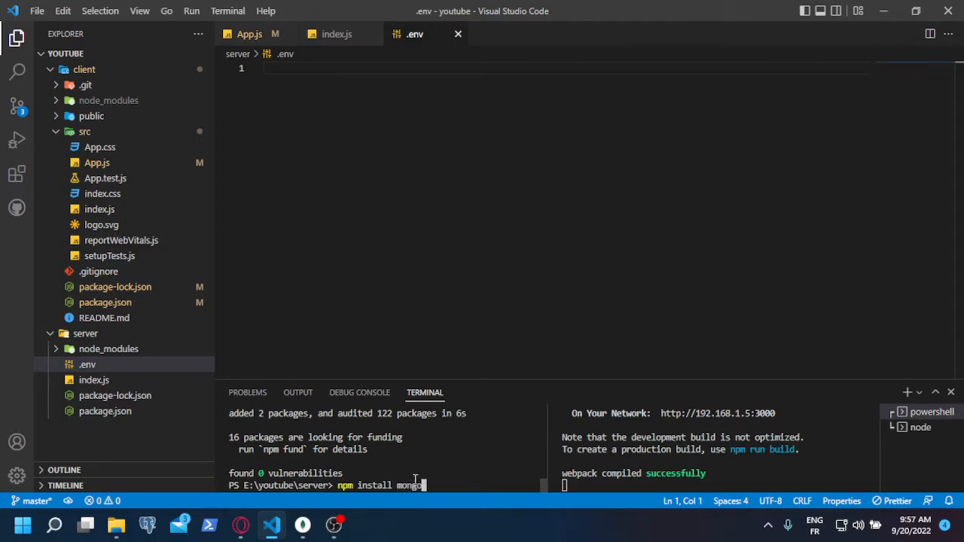
{"action": "type", "text": "ose"}
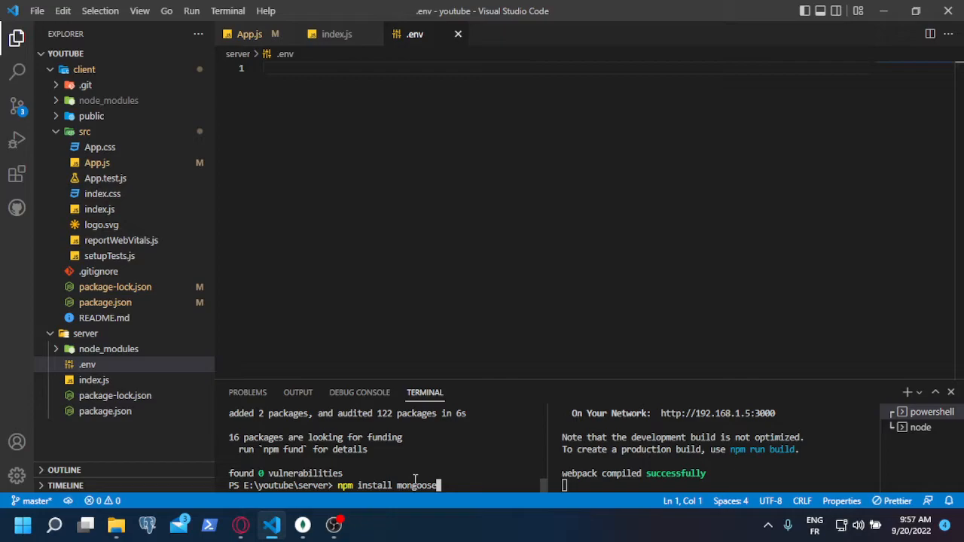
{"action": "type", "text": "cors"}
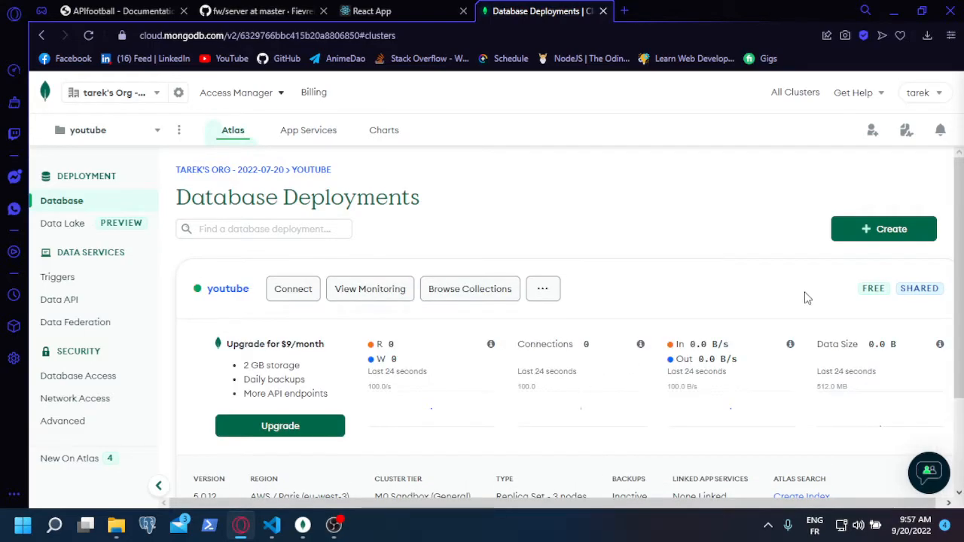
{"action": "mouse_move", "coordinate": [292, 289]}
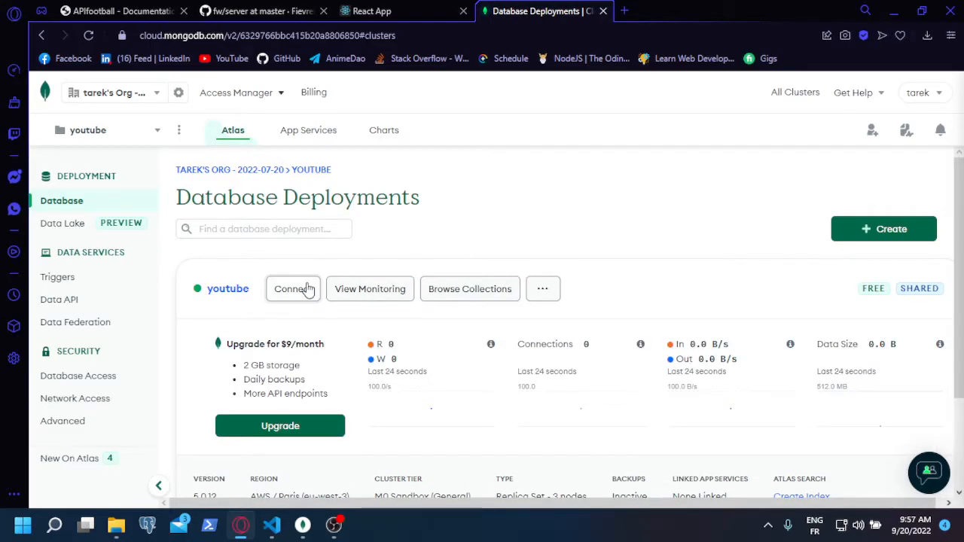
Step: Copy the youtube cluster's MongoDB Compass connection string from Atlas
{"action": "left_click", "coordinate": [292, 288]}
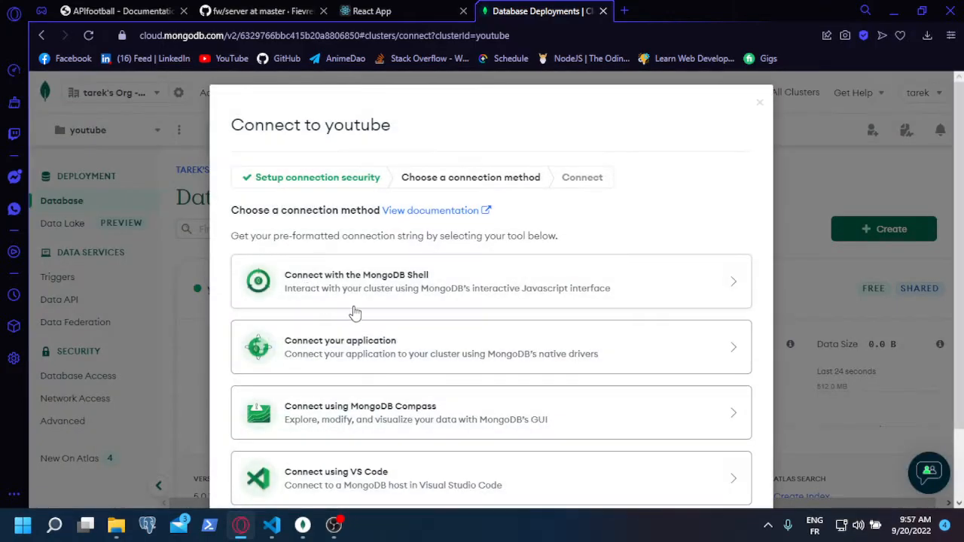
{"action": "left_click", "coordinate": [490, 412]}
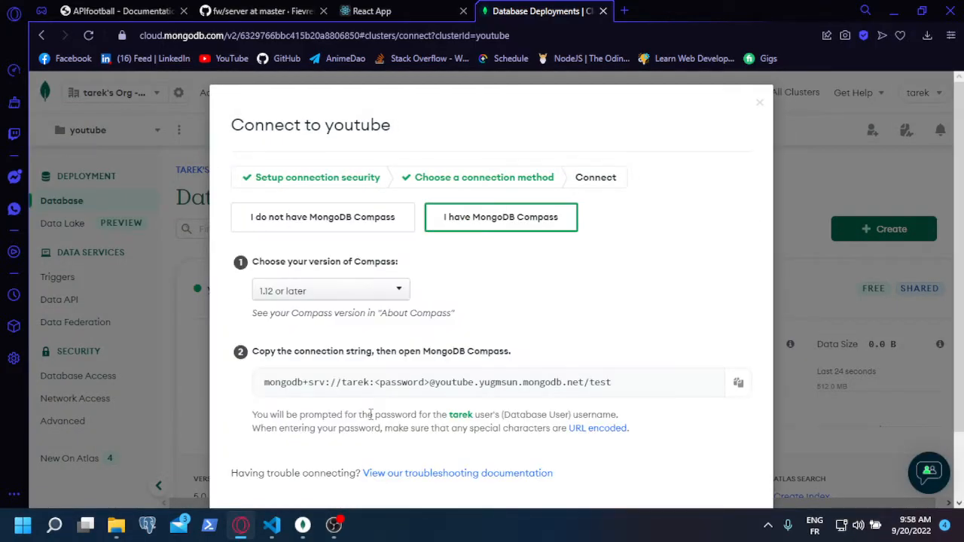
{"action": "mouse_move", "coordinate": [555, 259]}
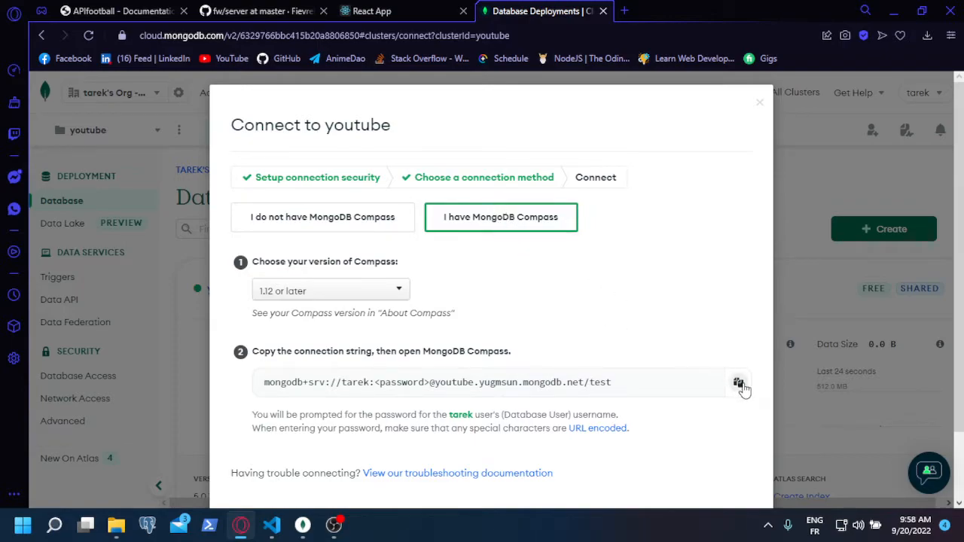
{"action": "left_click", "coordinate": [738, 381]}
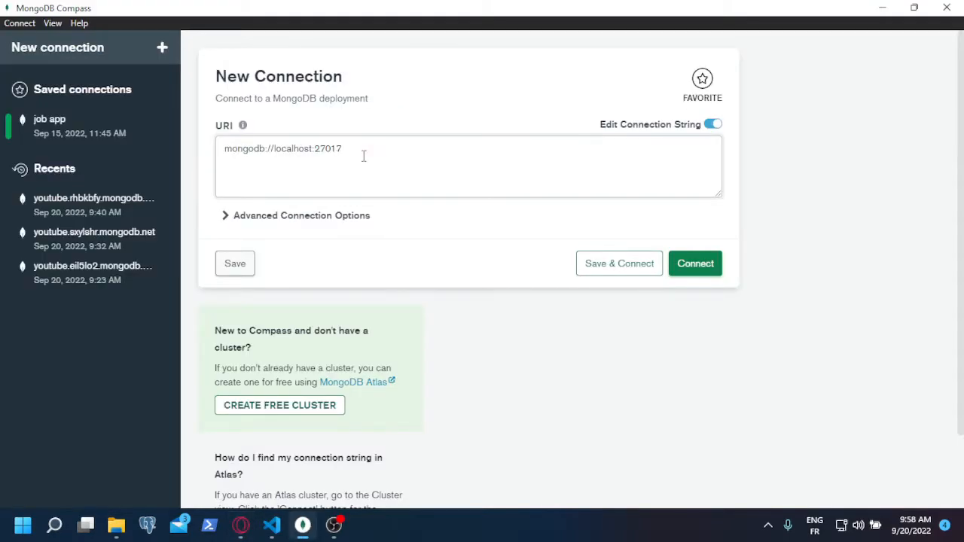
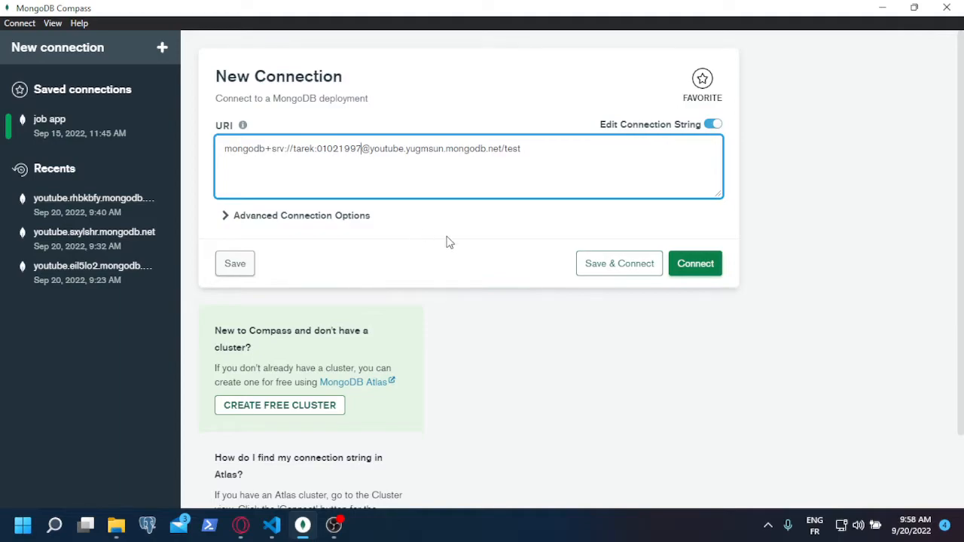
{"action": "mouse_move", "coordinate": [725, 317]}
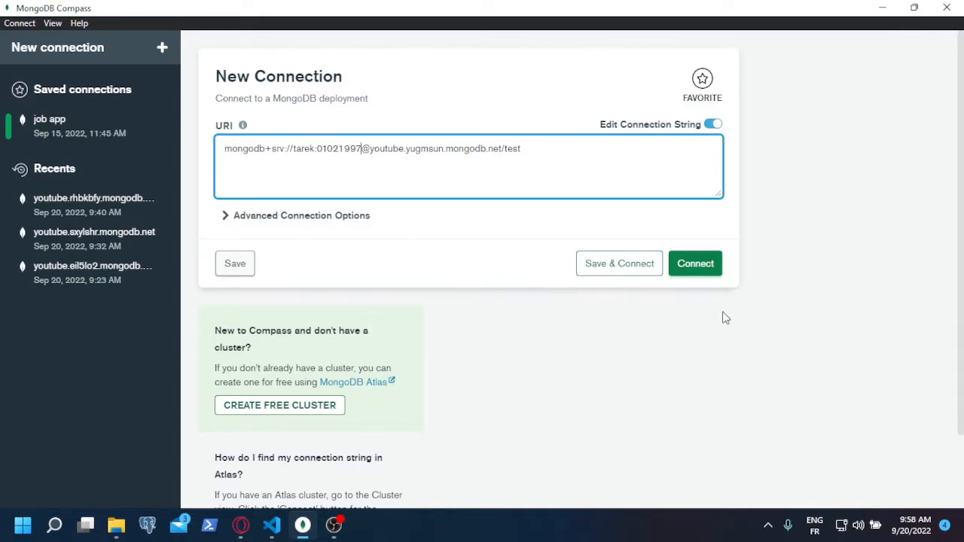
{"action": "left_click", "coordinate": [693, 263]}
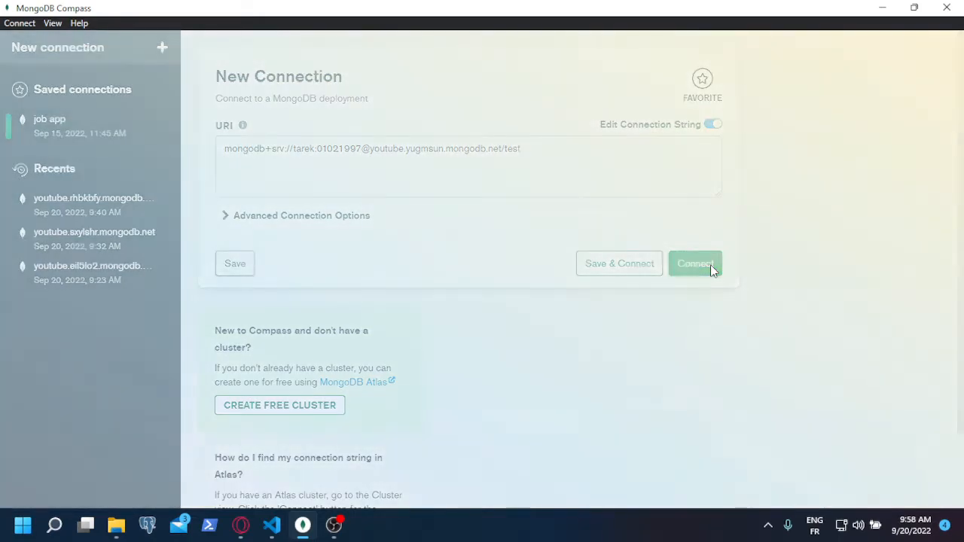
{"action": "left_click", "coordinate": [695, 262]}
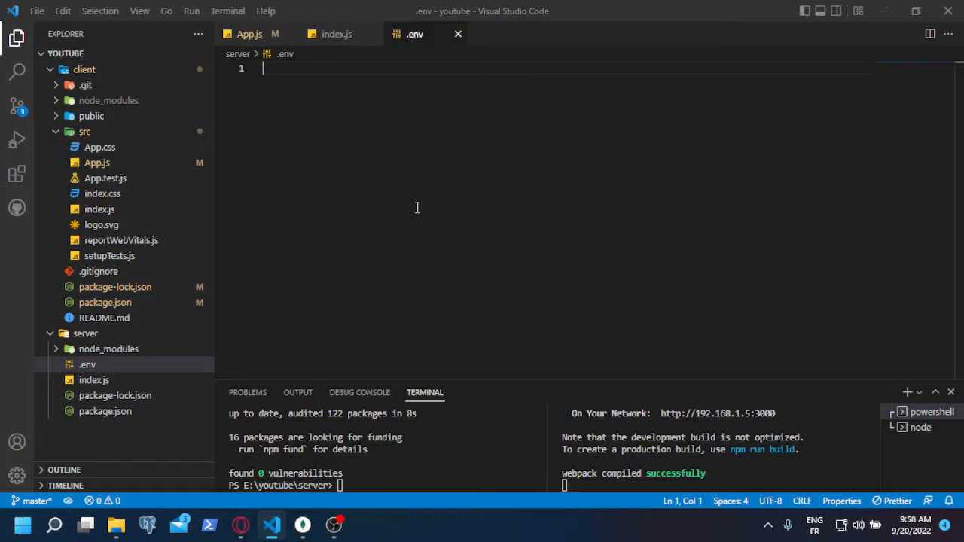
Step: Type 'const express = require' on line 1 of the server .env file
{"action": "type", "text": "const"}
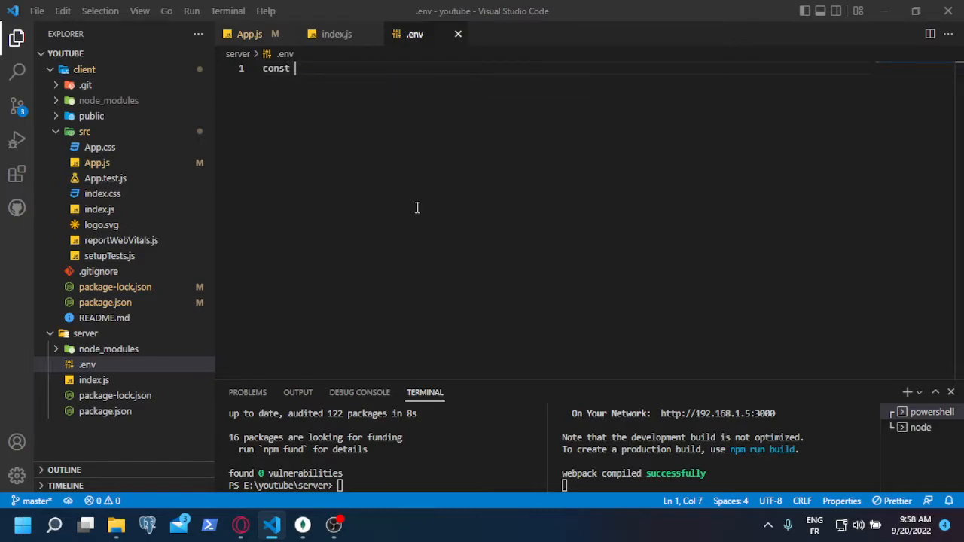
{"action": "type", "text": "express"}
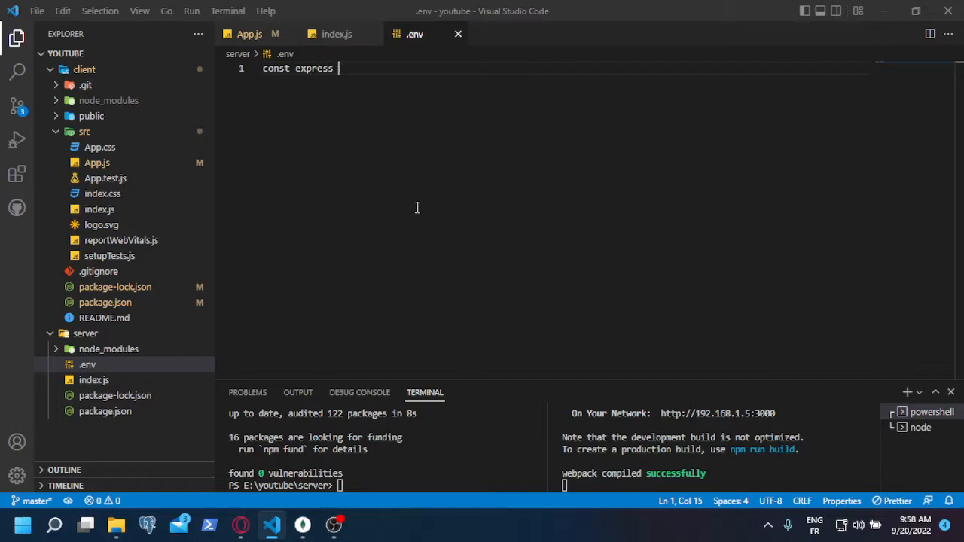
{"action": "type", "text": "= req"}
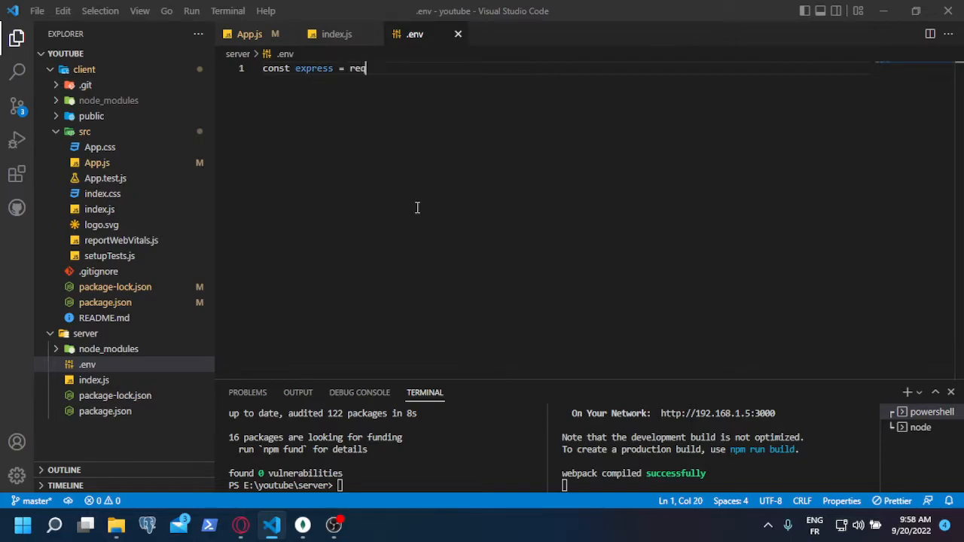
{"action": "type", "text": "uire"}
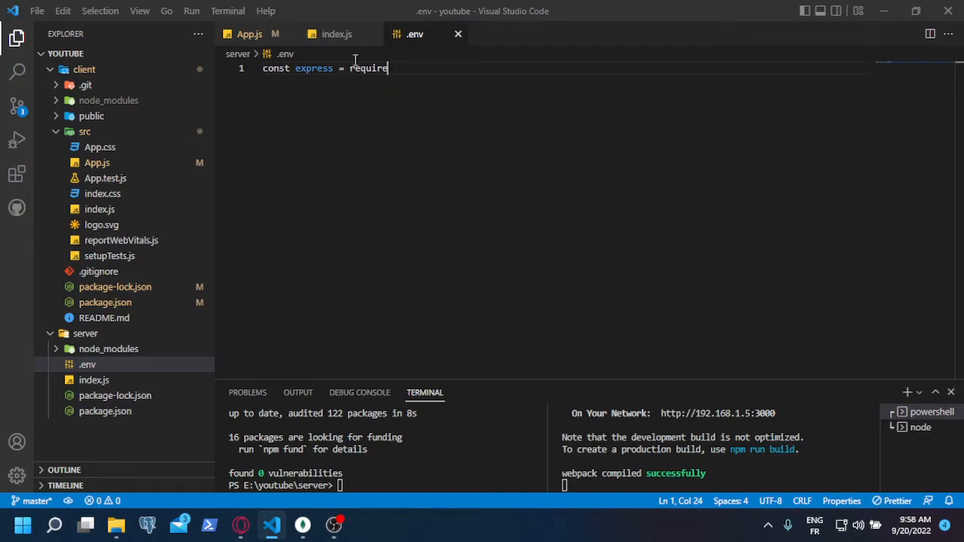
Step: In server index.js, require the express and cors modules
{"action": "left_click", "coordinate": [336, 33]}
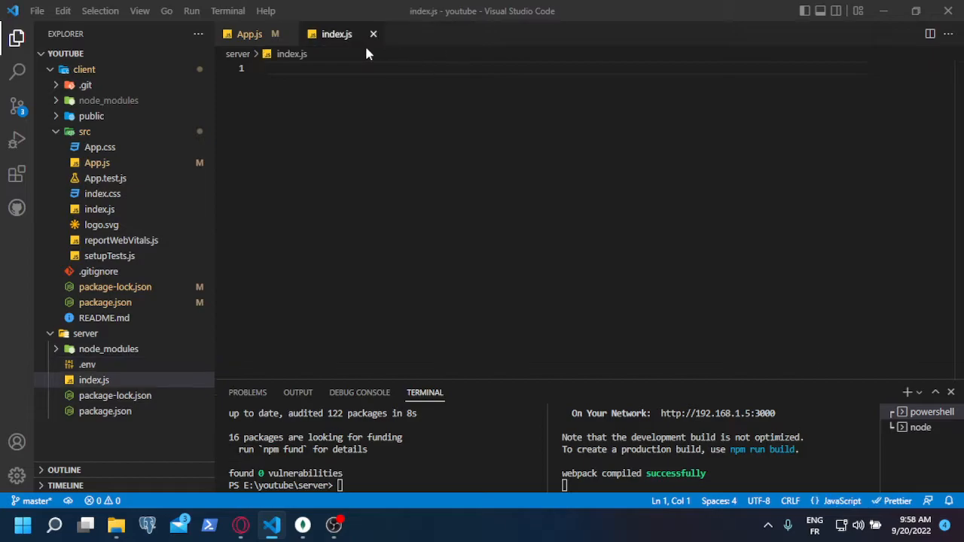
{"action": "type", "text": "cot"}
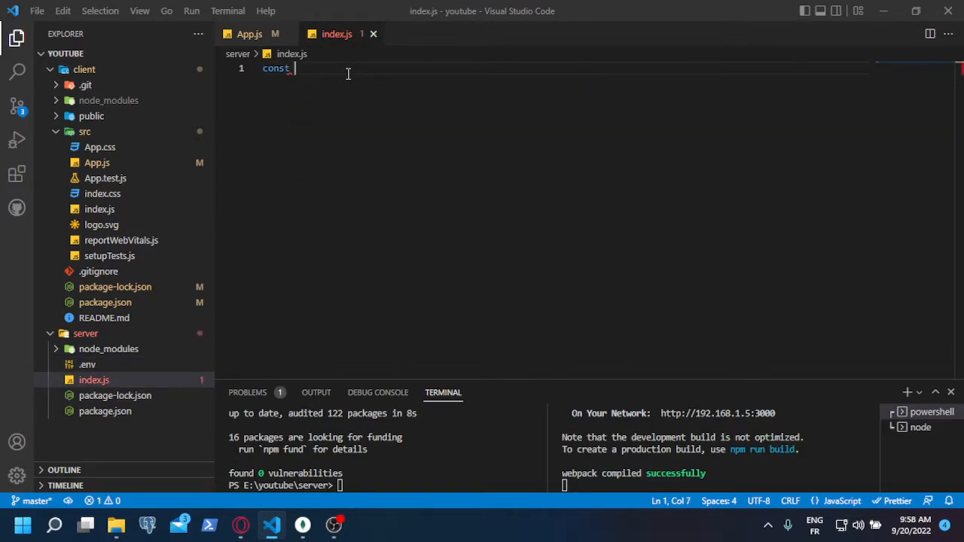
{"action": "type", "text": "express"}
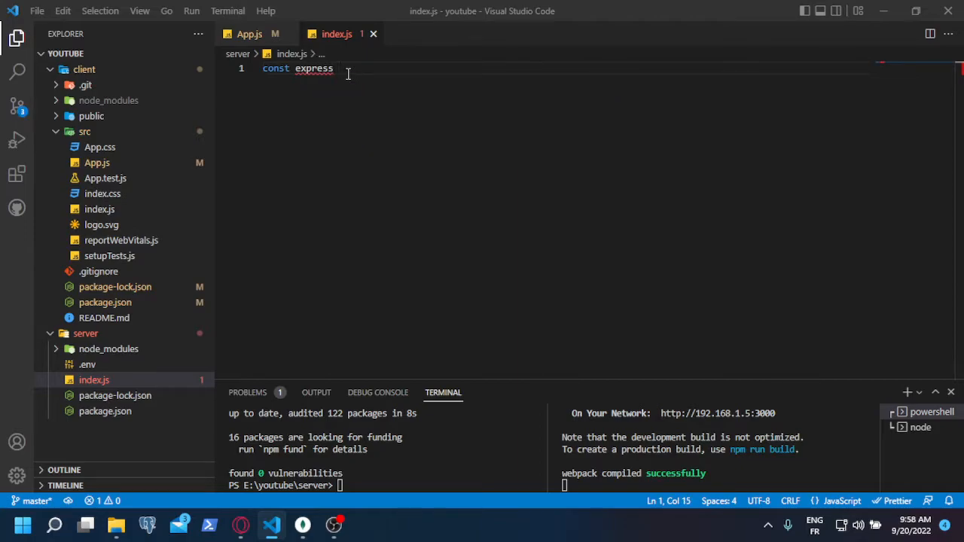
{"action": "type", "text": "= require"}
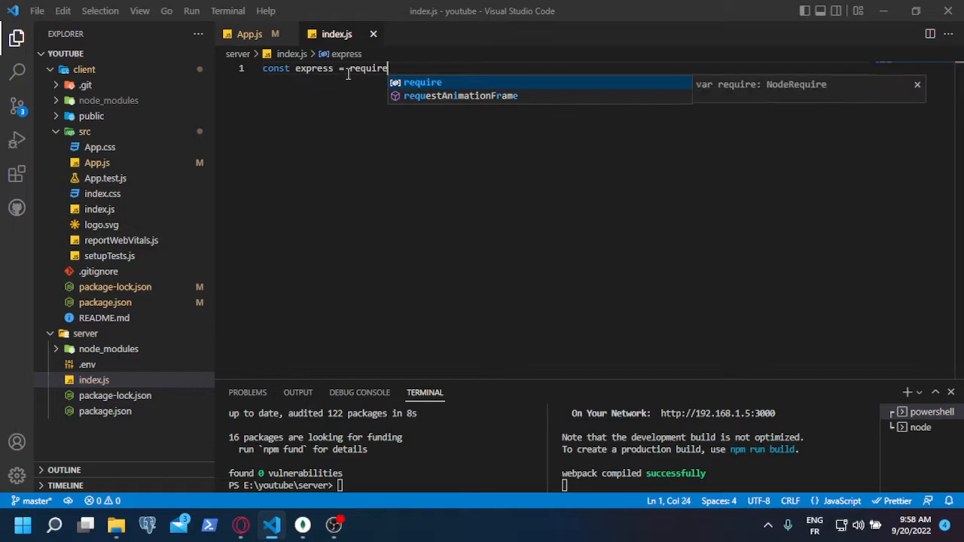
{"action": "type", "text": "('express')"}
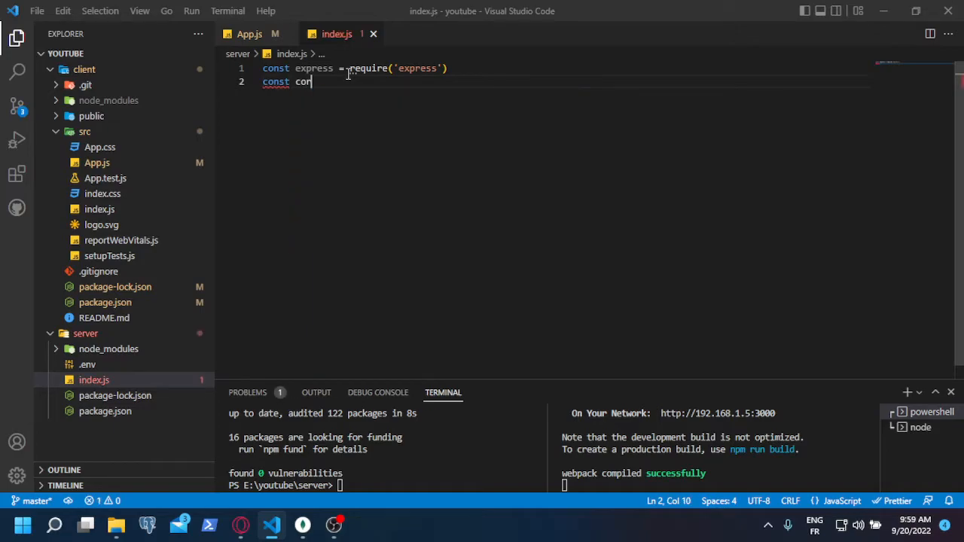
{"action": "type", "text": "rs ="}
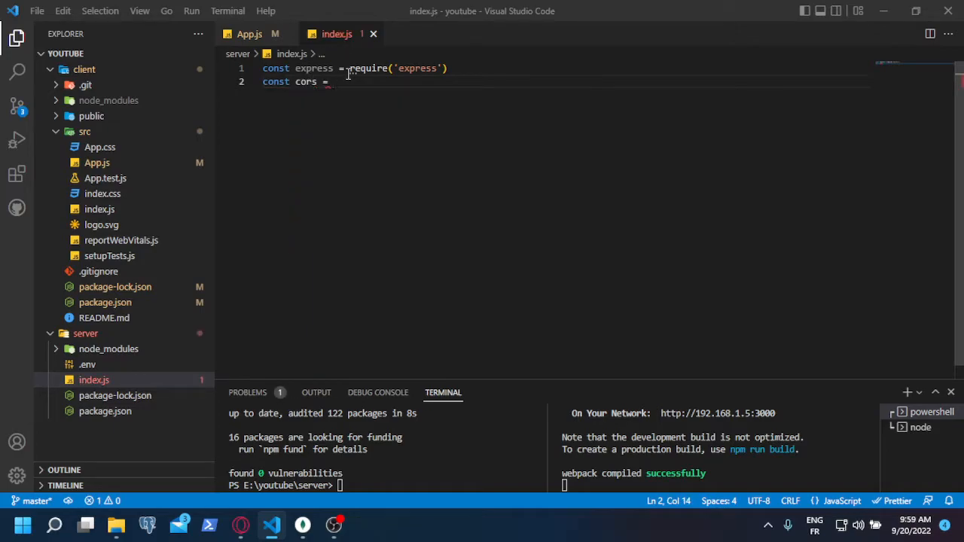
{"action": "type", "text": "require()"}
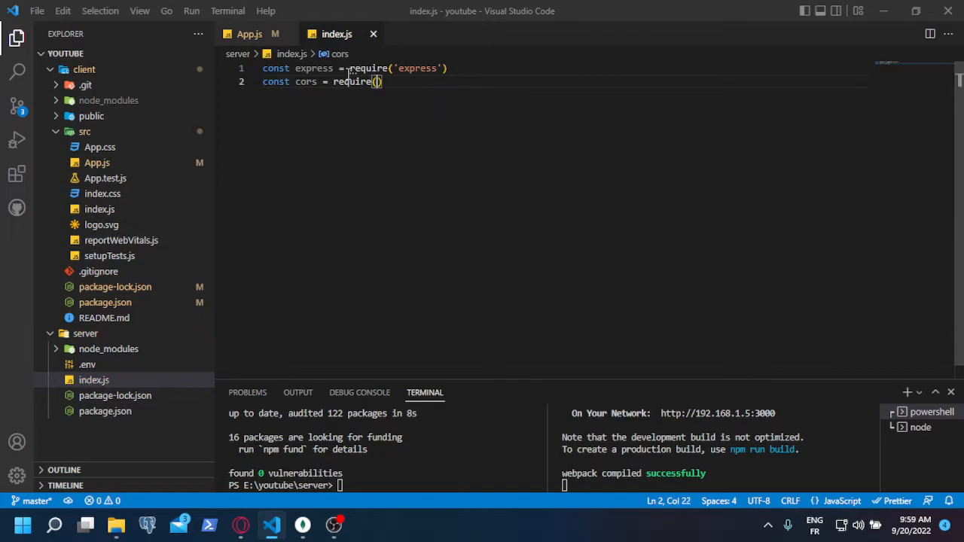
{"action": "type", "text": "'cors'"}
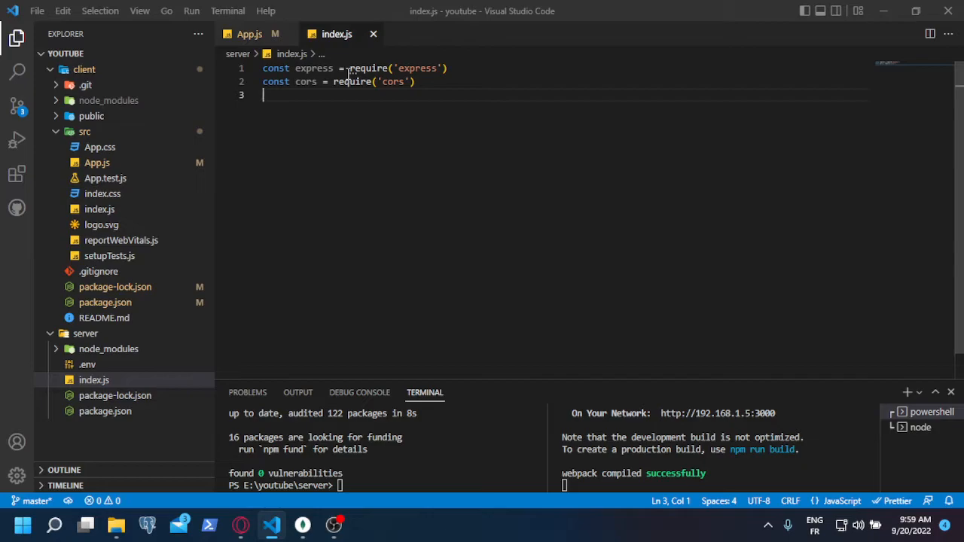
Step: Add const mongoose = require('mongoose') and start an app line below
{"action": "type", "text": "const"}
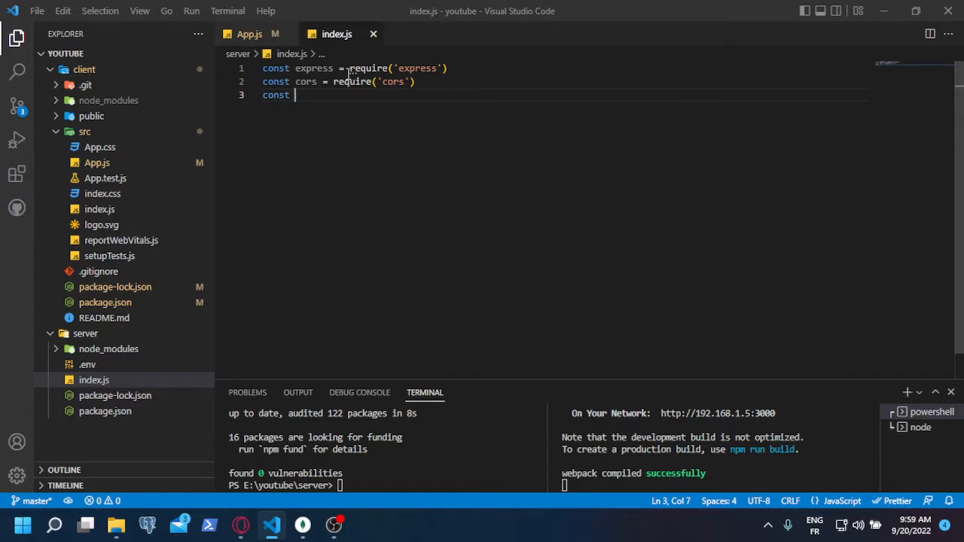
{"action": "type", "text": "mongoos"}
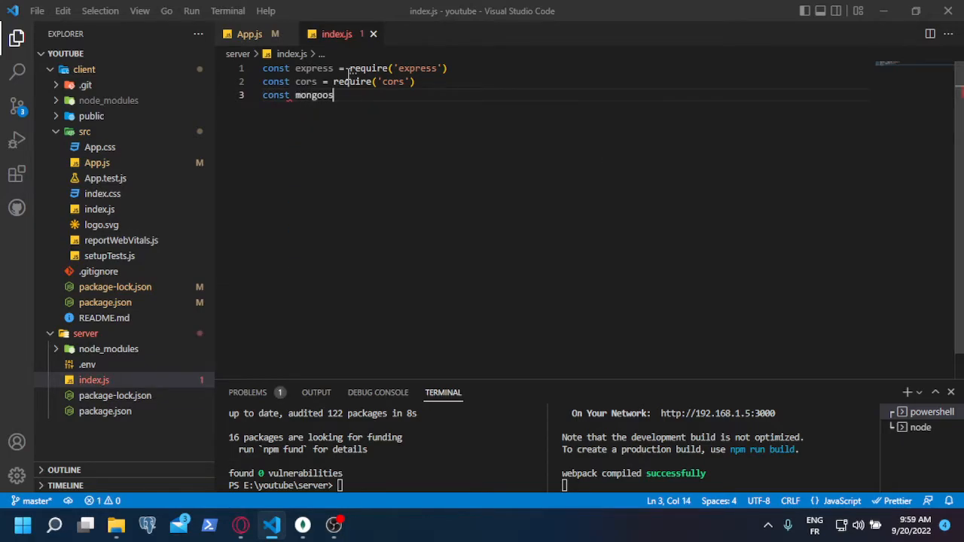
{"action": "type", "text": "e = require('"}
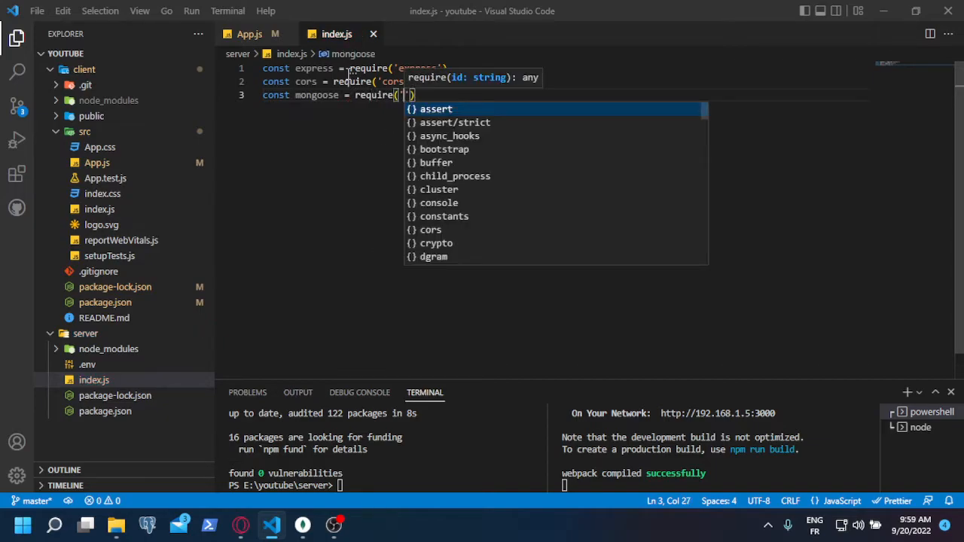
{"action": "type", "text": "mong"}
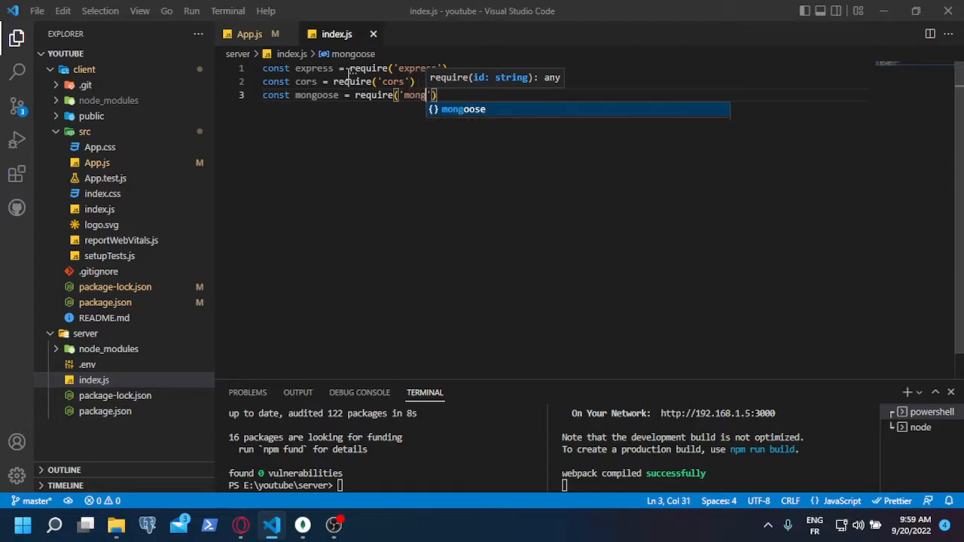
{"action": "key", "text": "Enter"}
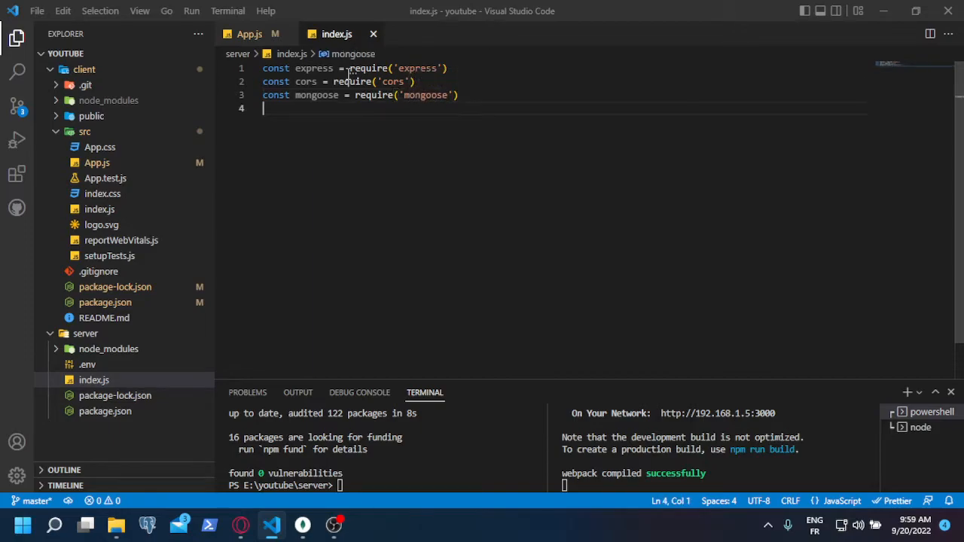
{"action": "type", "text": "app"}
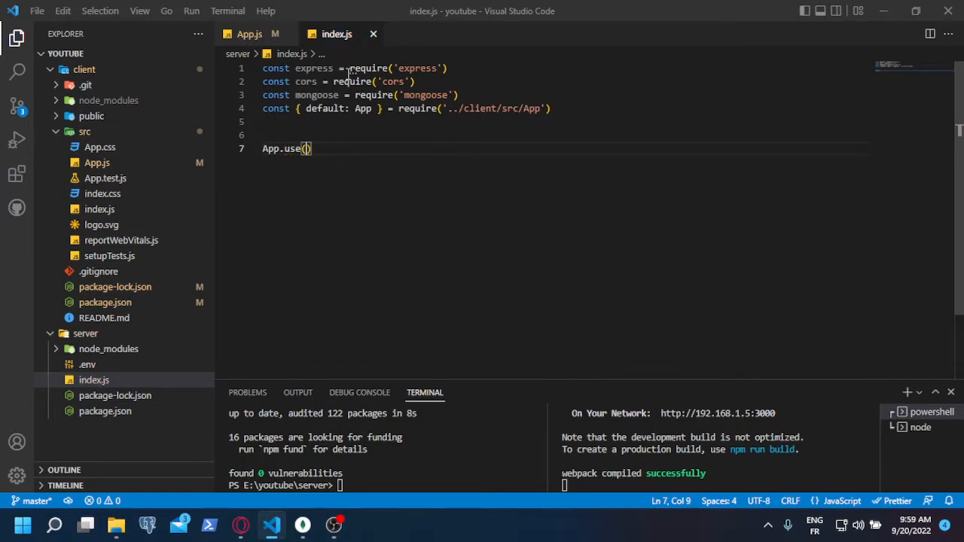
Step: Add app.use(express.json()) middleware, correcting the misspelled express
{"action": "type", "text": "ecpres"}
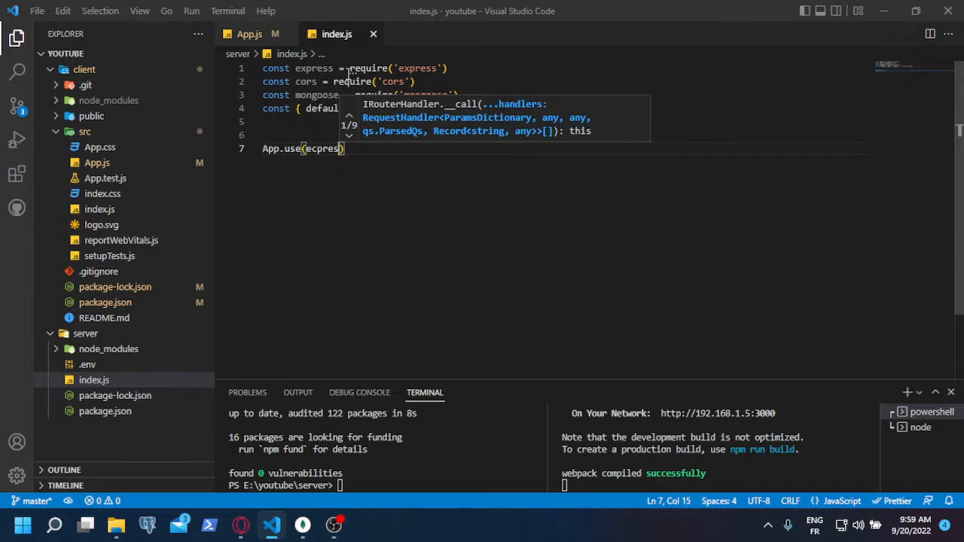
{"action": "key", "text": "Backspace"}
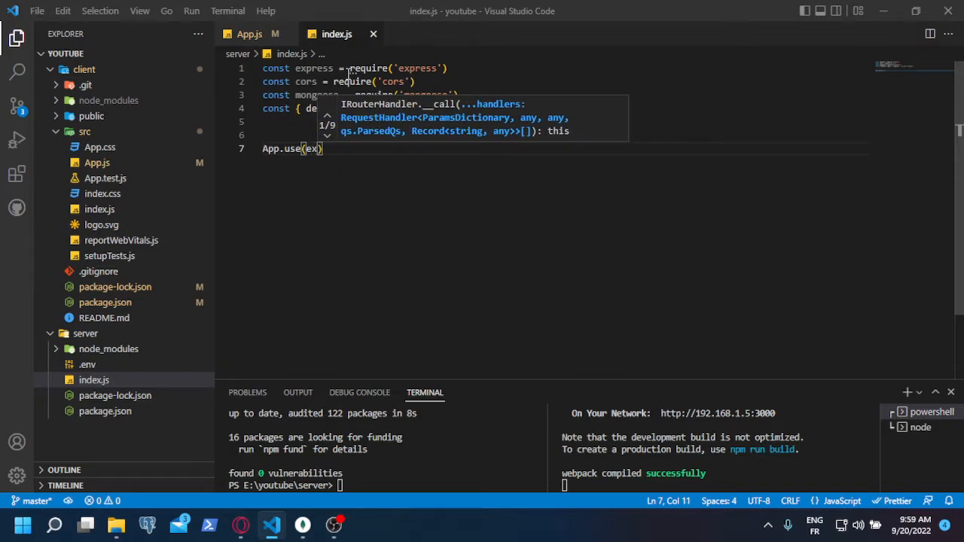
{"action": "type", "text": "press"}
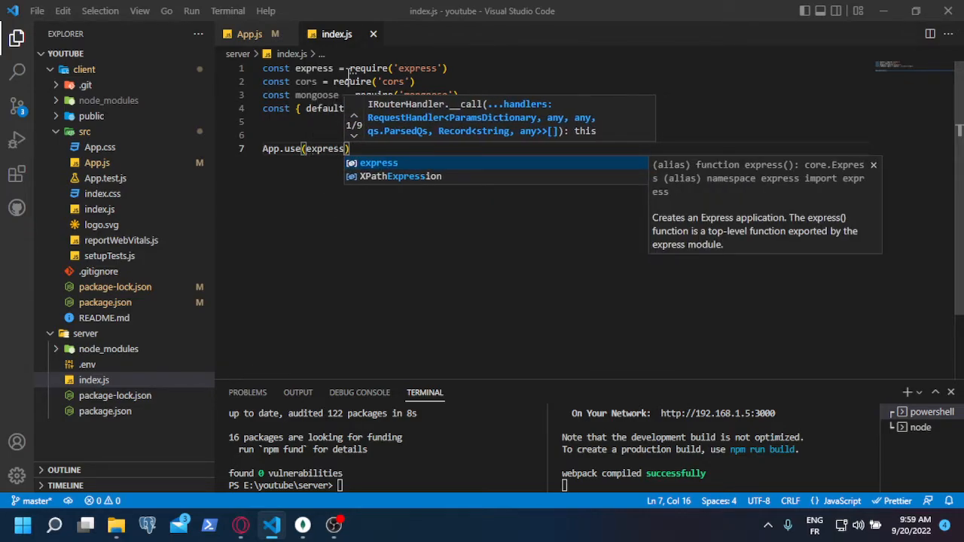
{"action": "type", "text": ".json("}
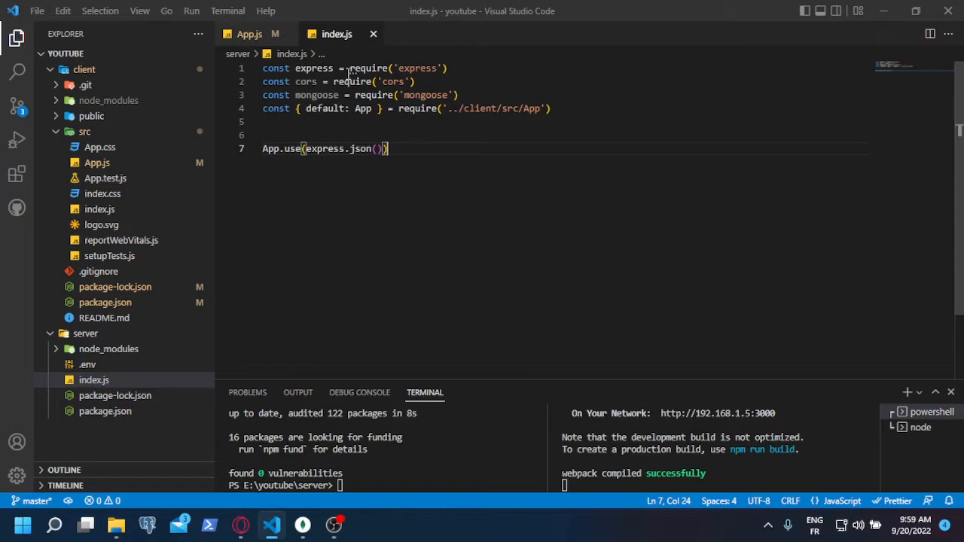
{"action": "type", "text": "appli"}
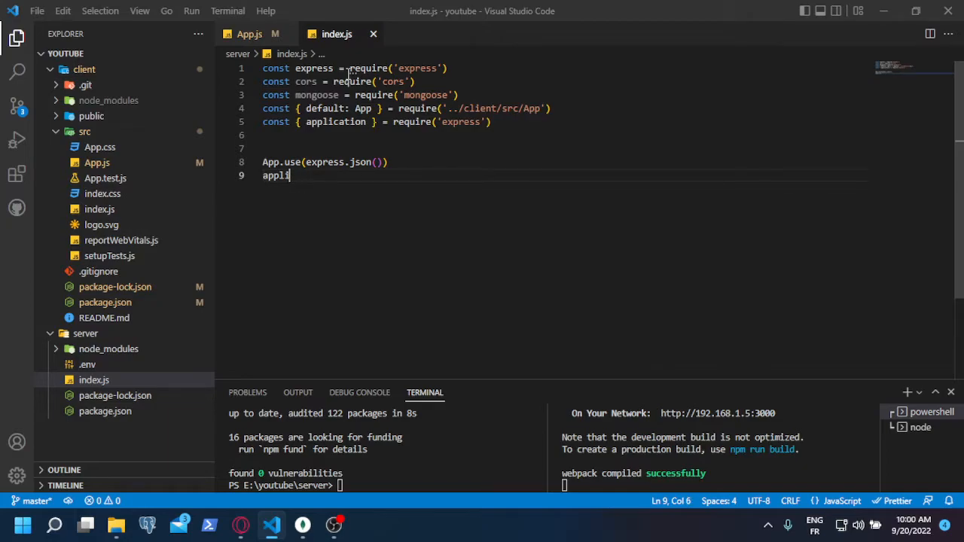
{"action": "key", "text": "Backspace"}
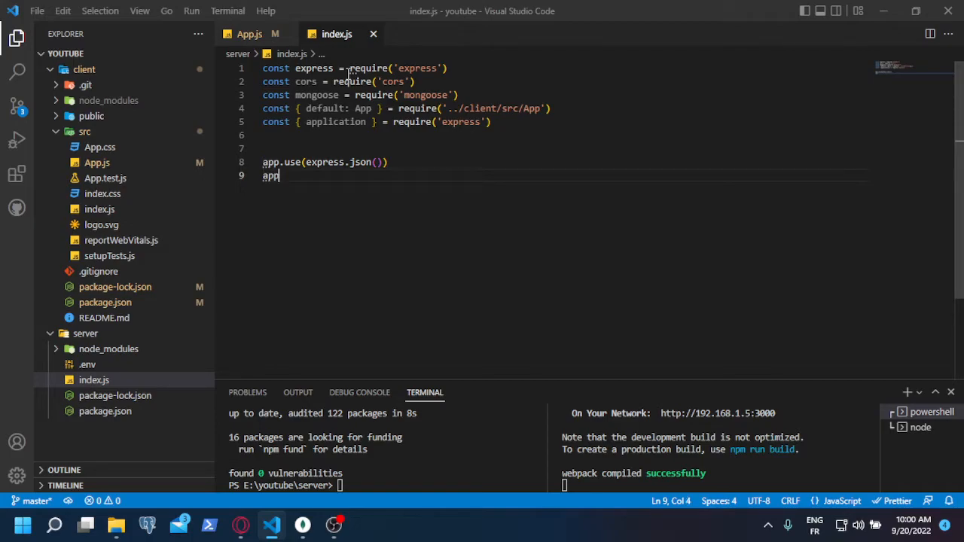
Step: Add app.use(cors()) and begin a mongoose.connect line beneath it
{"action": "type", "text": ".use"}
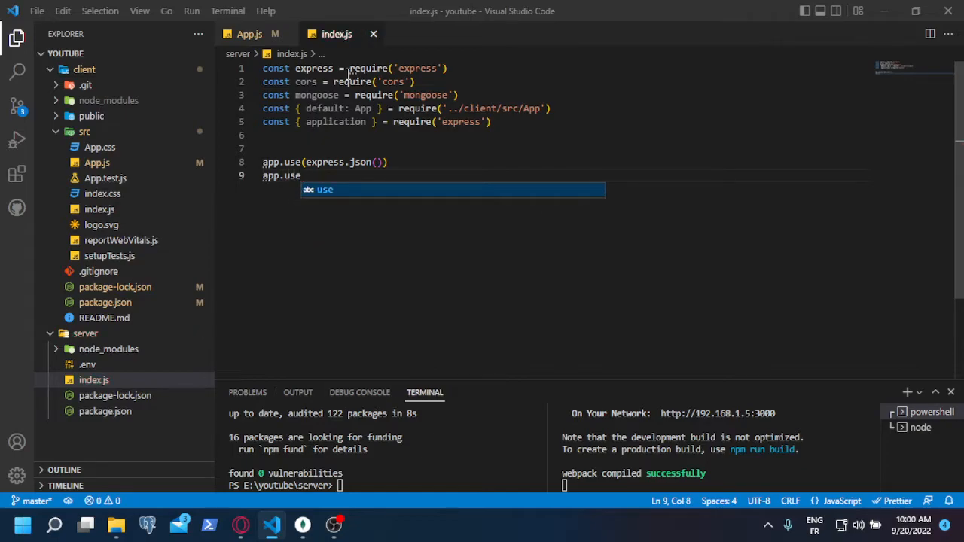
{"action": "type", "text": "()"}
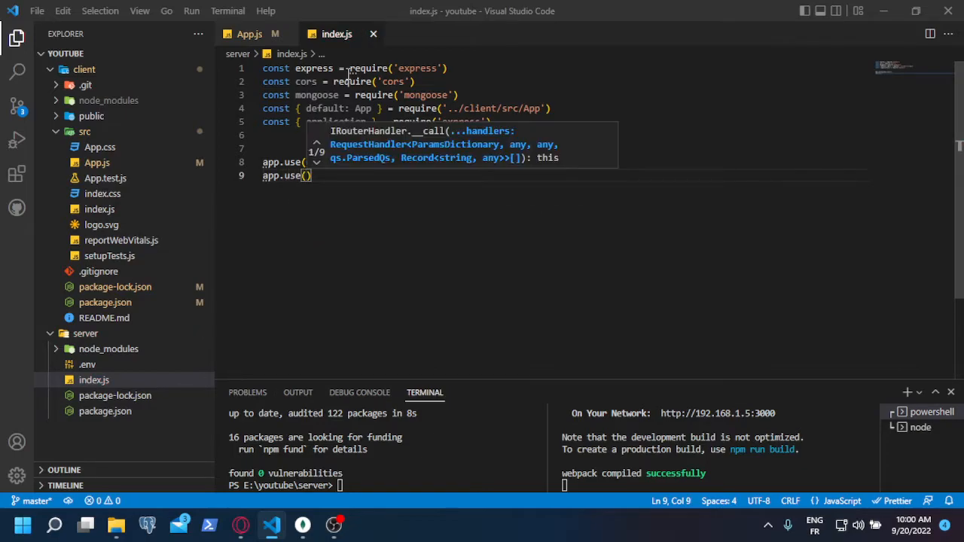
{"action": "type", "text": "cors("}
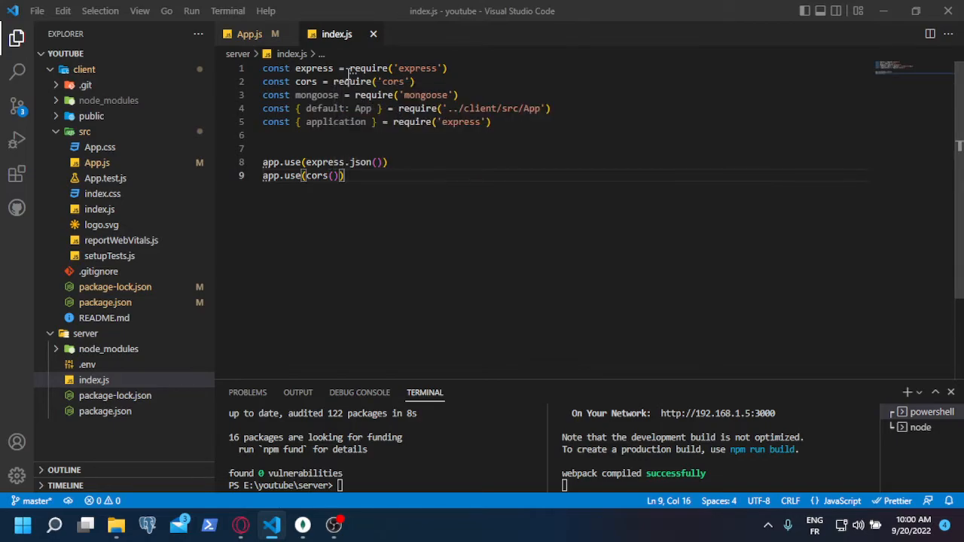
{"action": "key", "text": "enter"}
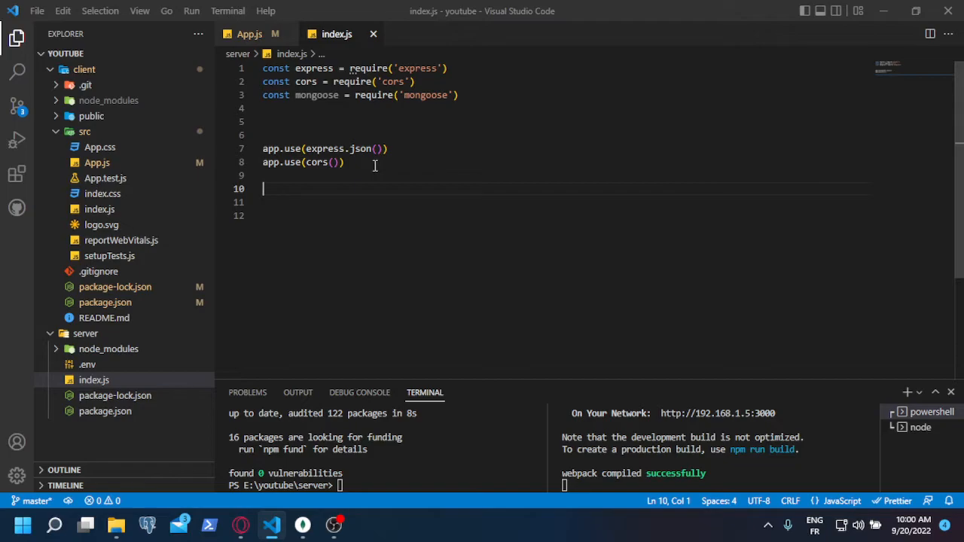
{"action": "type", "text": "mongoose"}
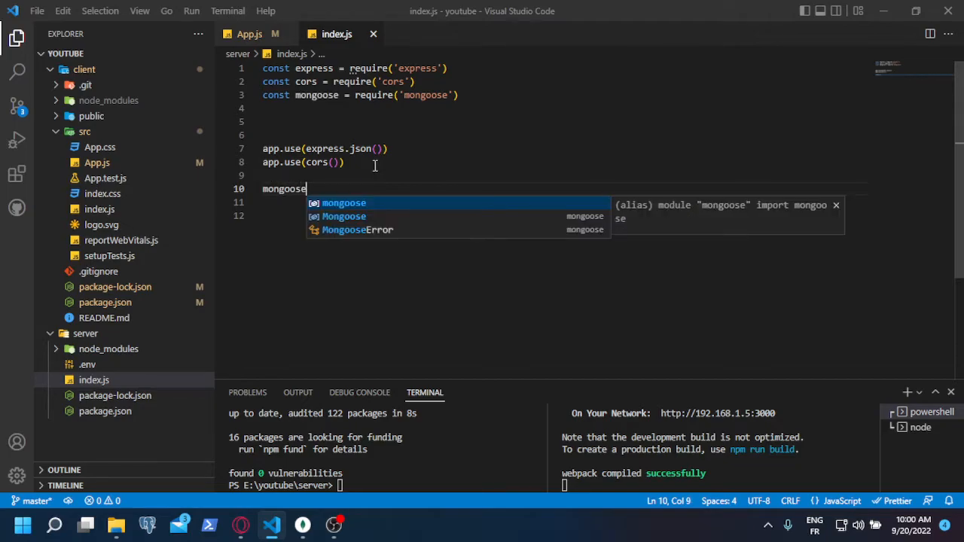
{"action": "type", "text": ".connect"}
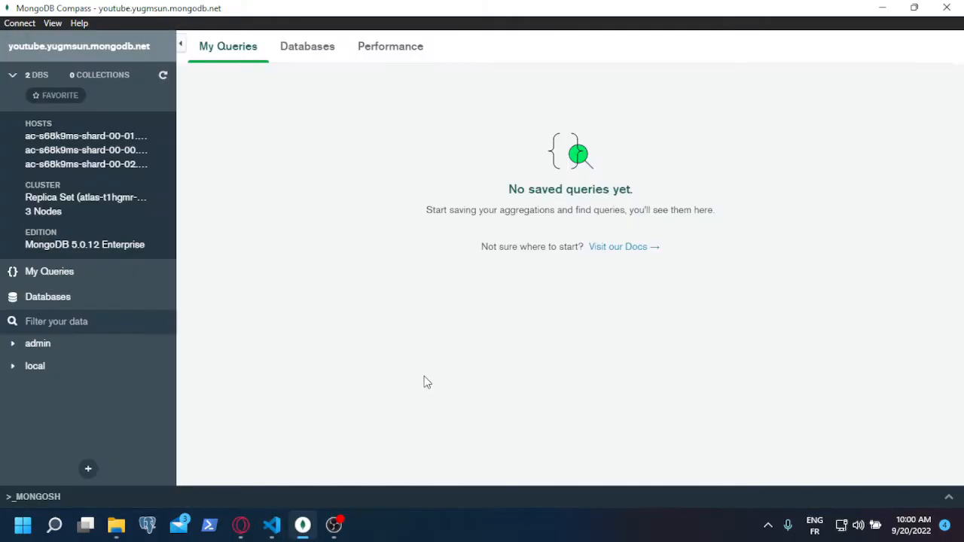
{"action": "mouse_move", "coordinate": [602, 256]}
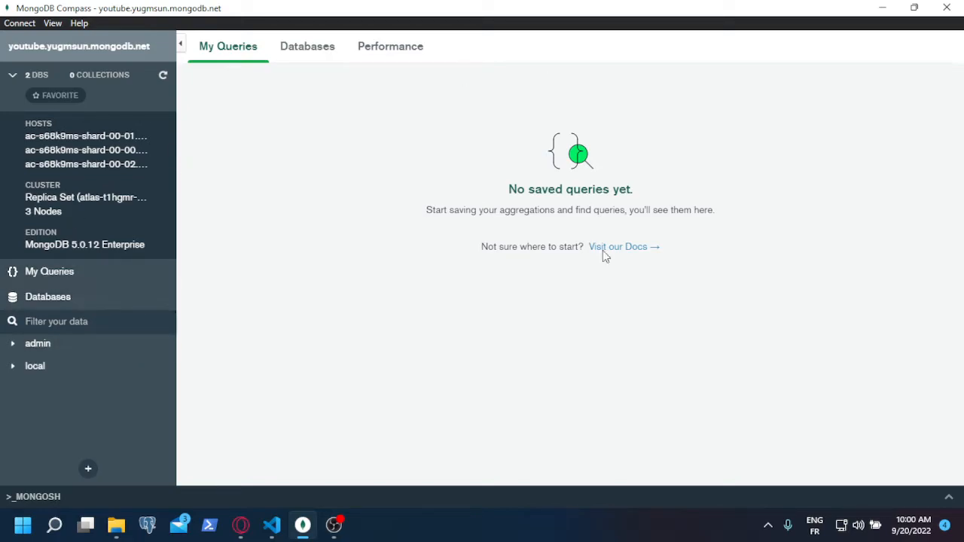
{"action": "mouse_move", "coordinate": [271, 525]}
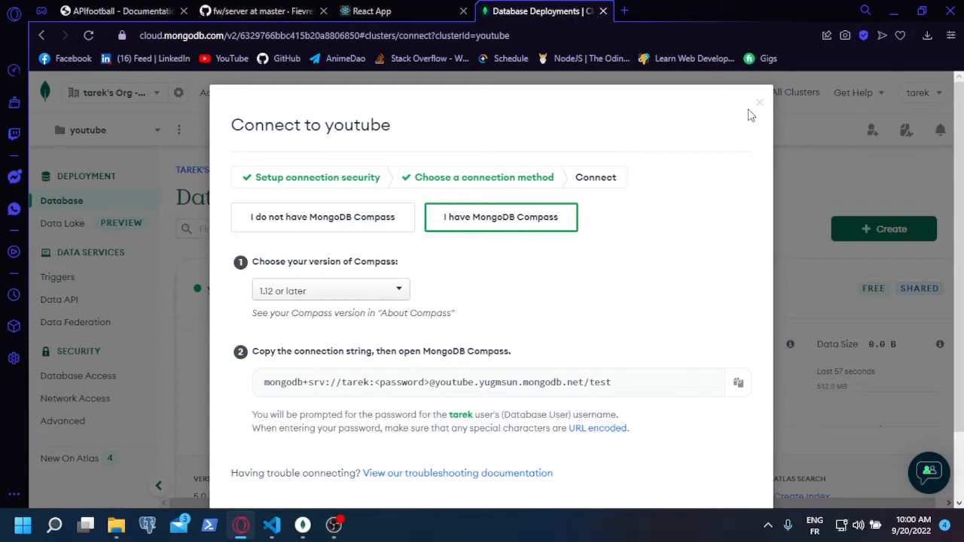
Step: Click Connect on the youtube cluster in MongoDB Atlas to show its connection options
{"action": "left_click", "coordinate": [759, 102]}
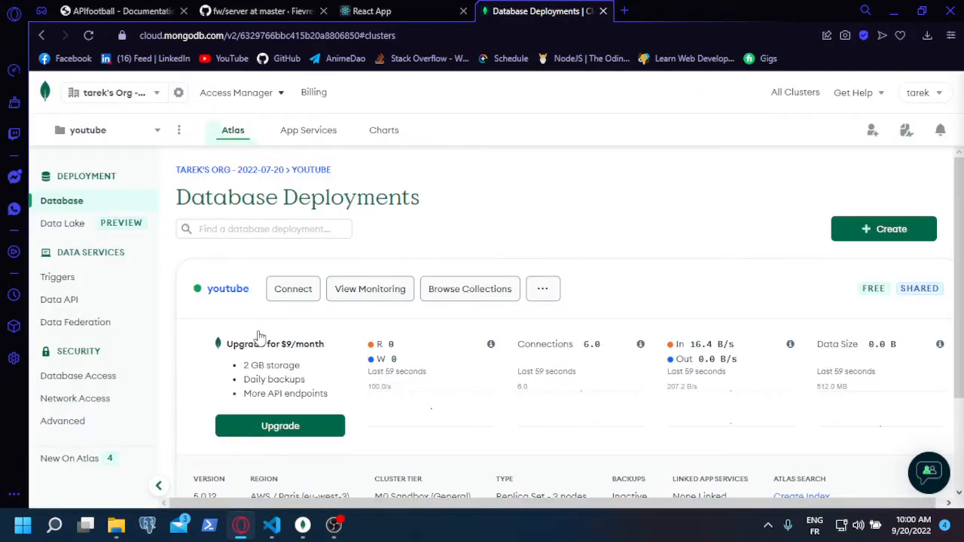
{"action": "left_click", "coordinate": [293, 289]}
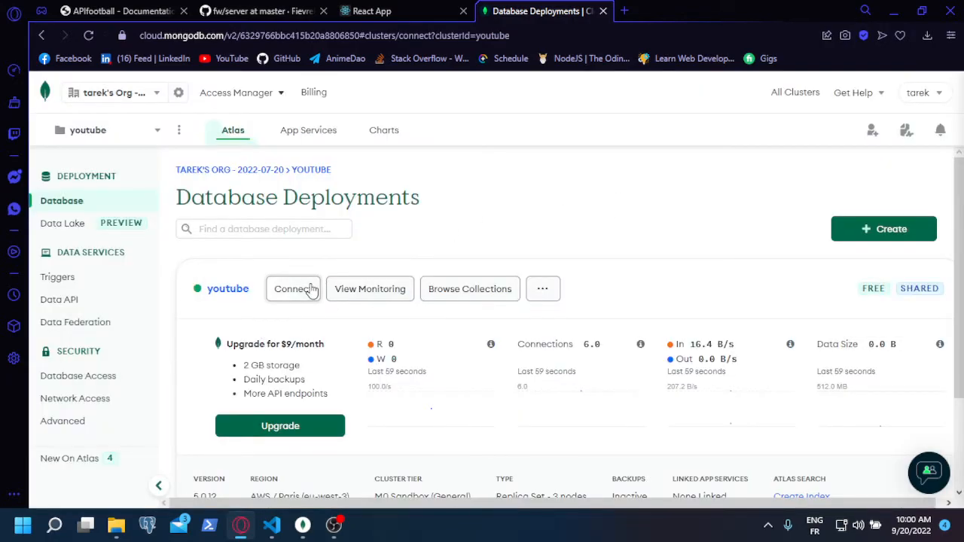
{"action": "left_click", "coordinate": [293, 289]}
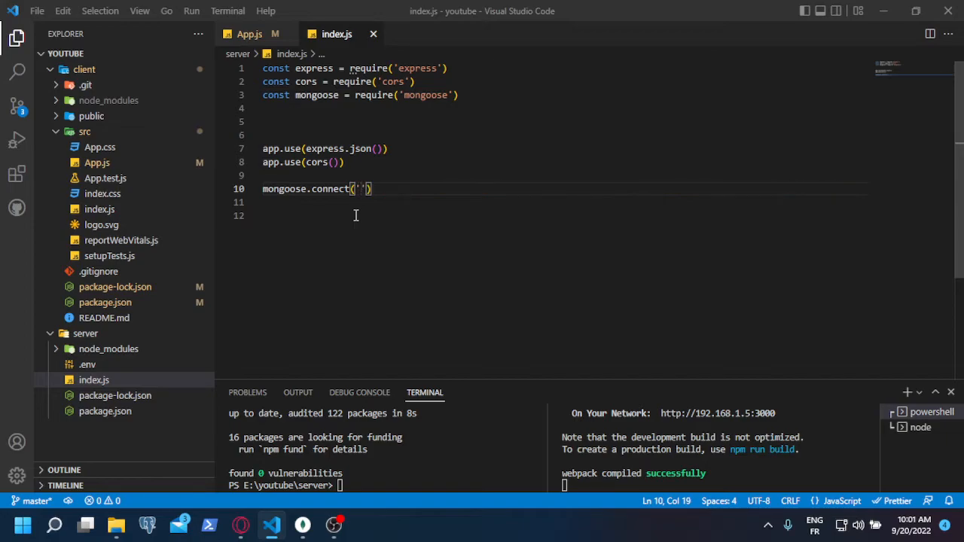
{"action": "key", "text": "Backspace"}
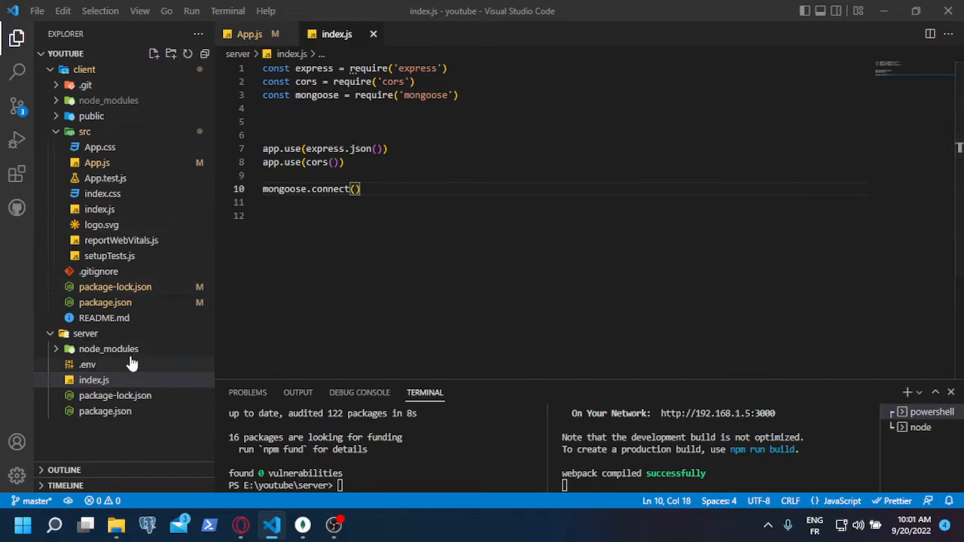
{"action": "left_click", "coordinate": [87, 364]}
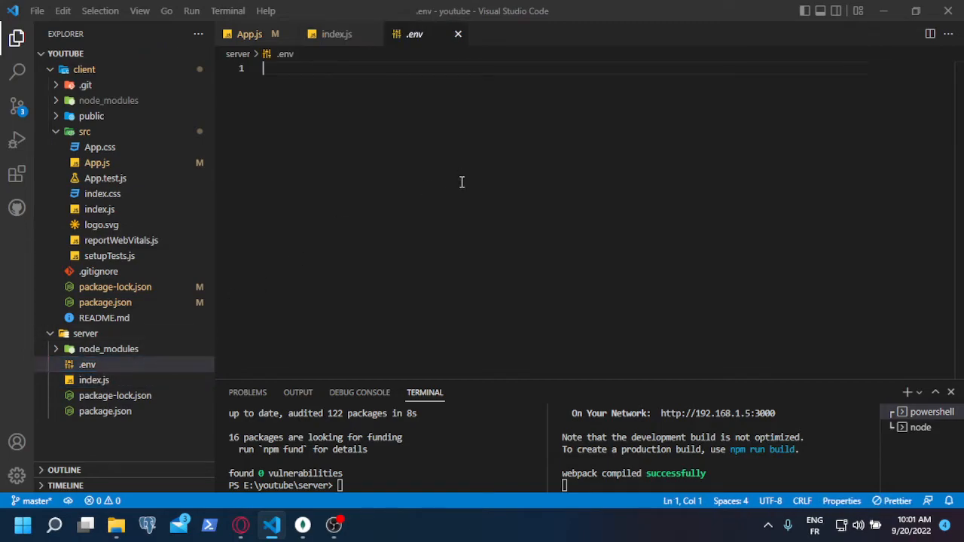
{"action": "type", "text": "DB"}
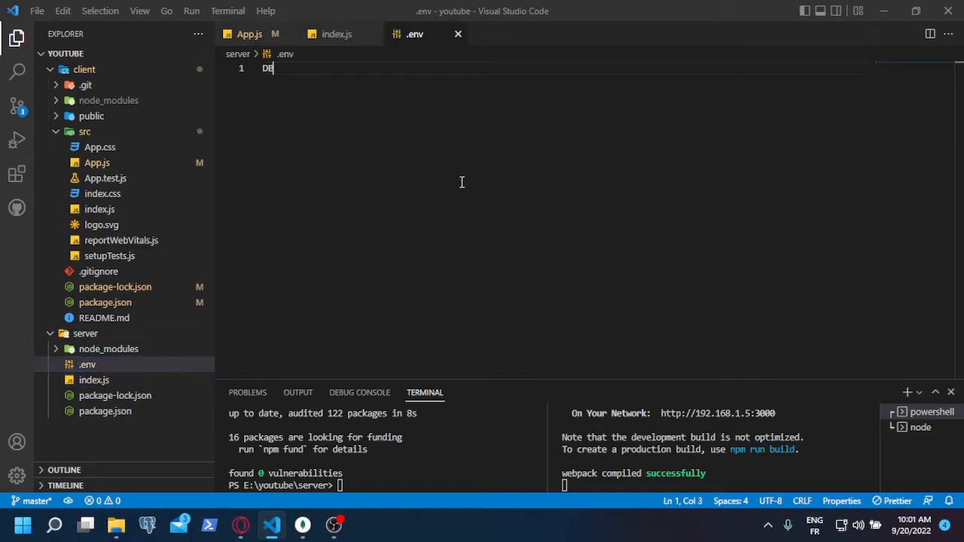
{"action": "type", "text": "="}
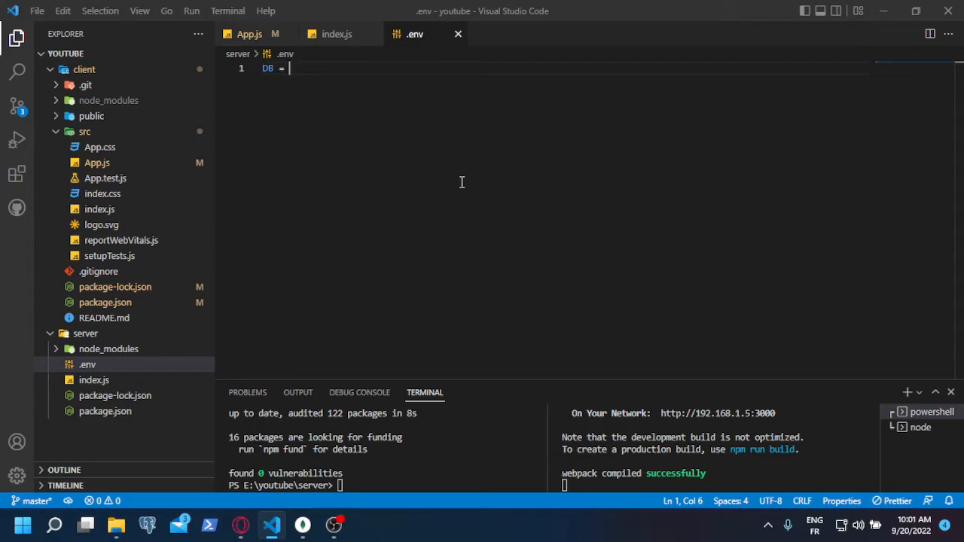
{"action": "type", "text": "'mongodb+srv://tarek:<password>@youtube.yugmsun.mongodb.net/?retryWrites=true&w=majority'"}
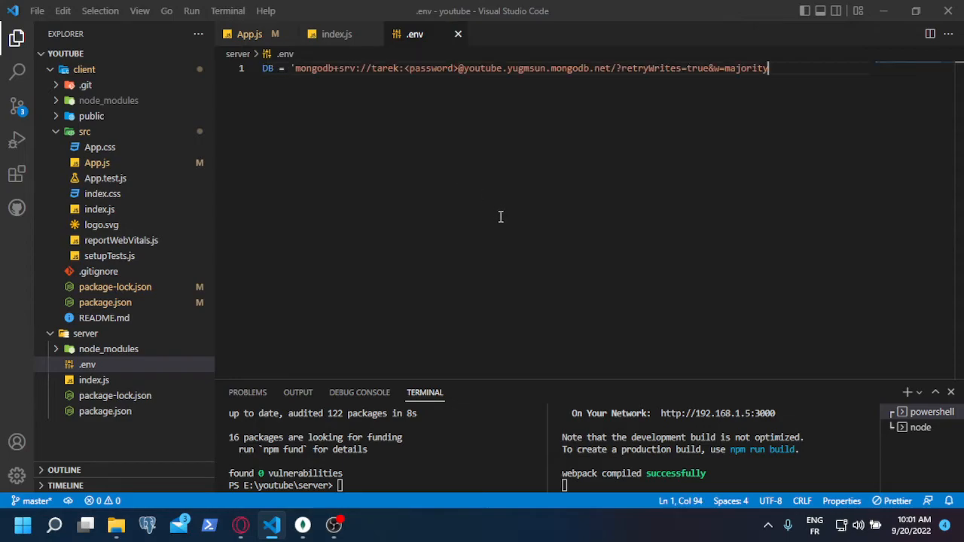
{"action": "type", "text": "'"}
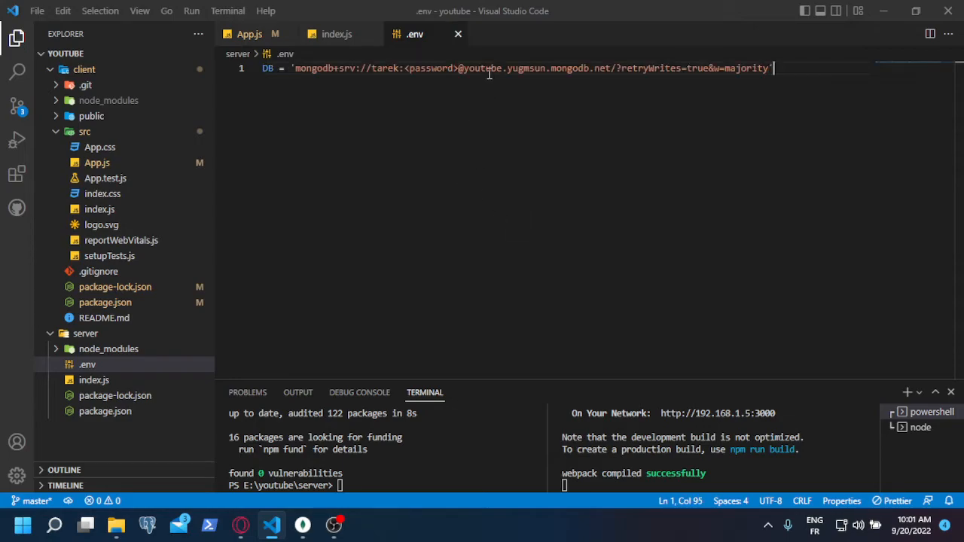
{"action": "left_click", "coordinate": [457, 67]}
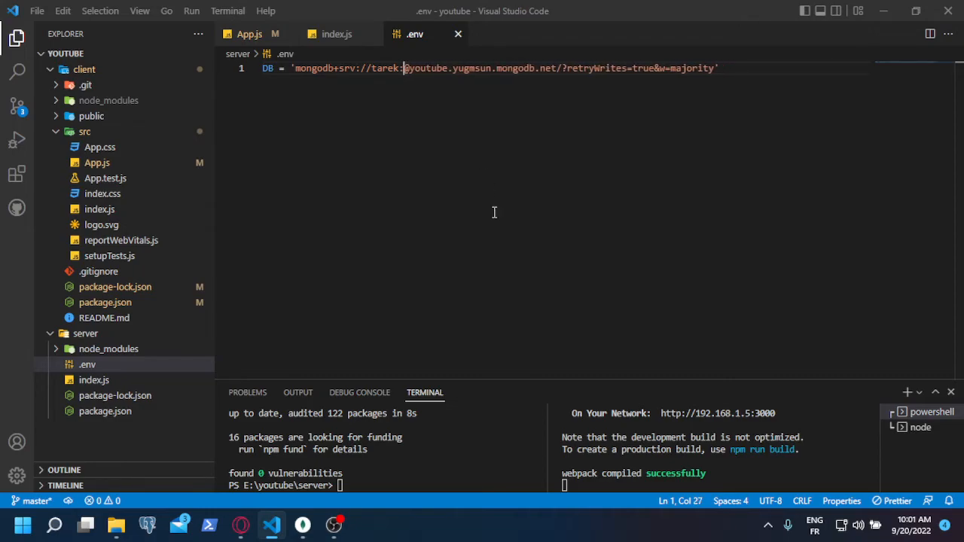
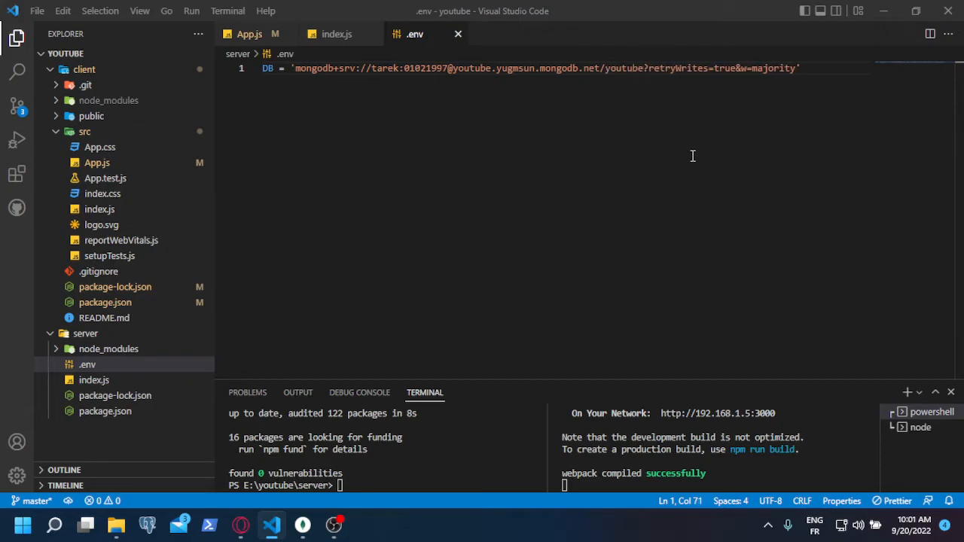
{"action": "mouse_move", "coordinate": [457, 35]}
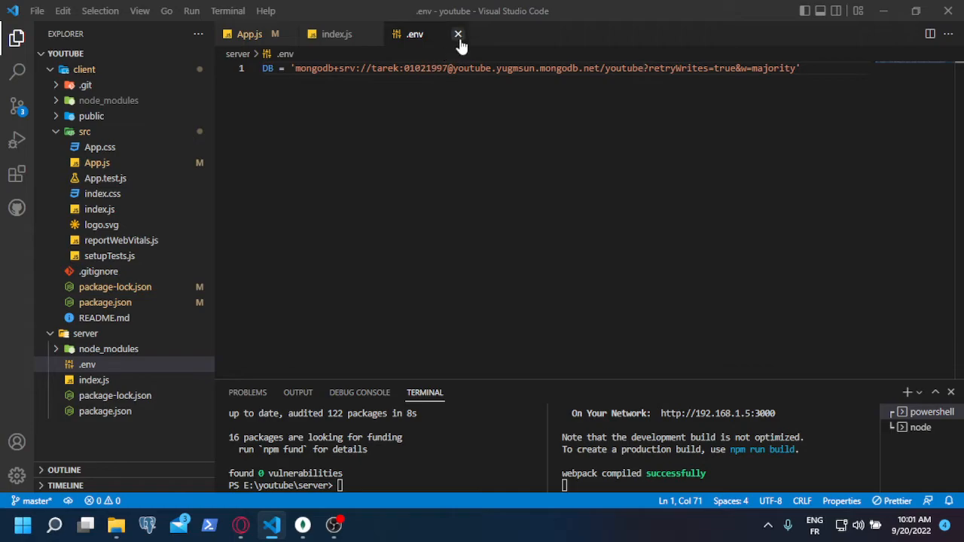
Step: Close .env and write mongoose.connect(process.env.DB, { useNewUrlParser: true }) in index.js
{"action": "left_click", "coordinate": [457, 34]}
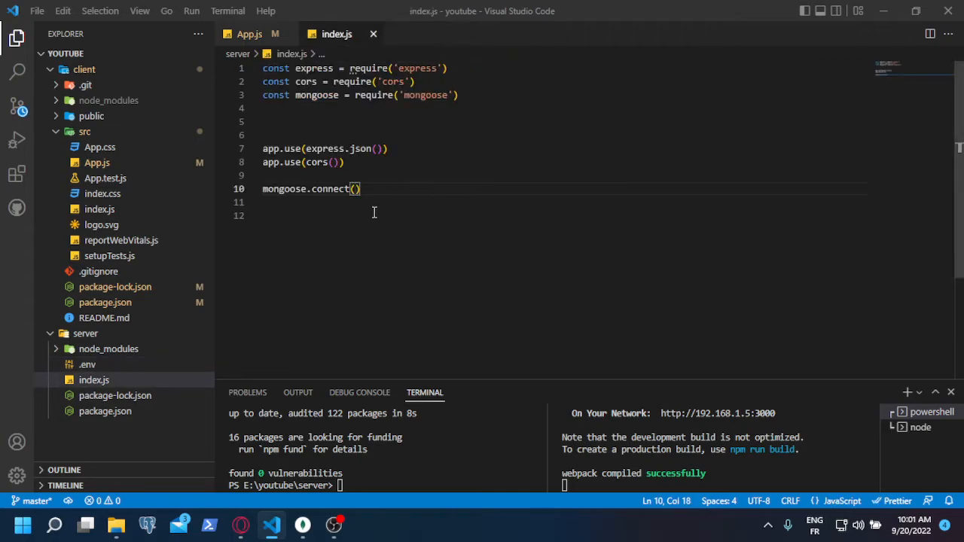
{"action": "mouse_move", "coordinate": [405, 190]}
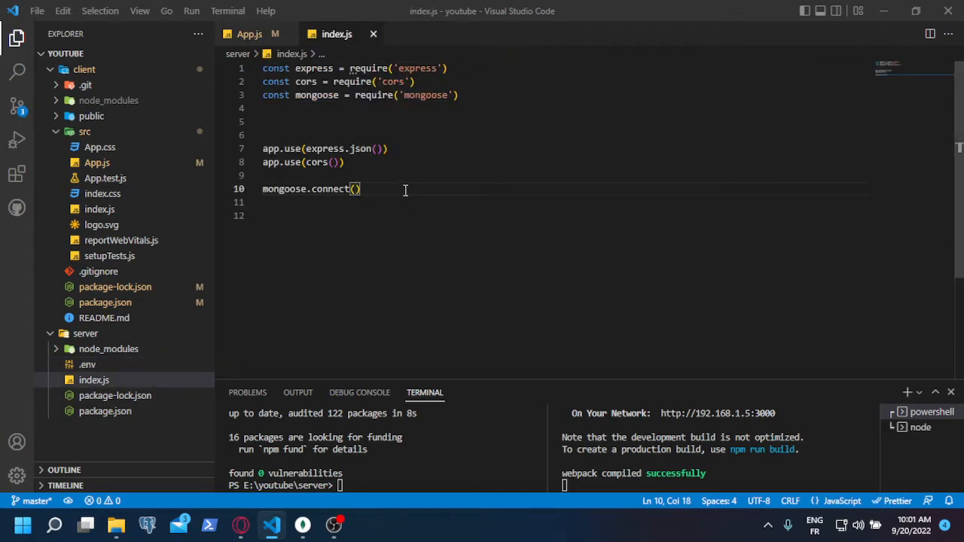
{"action": "type", "text": "proces"}
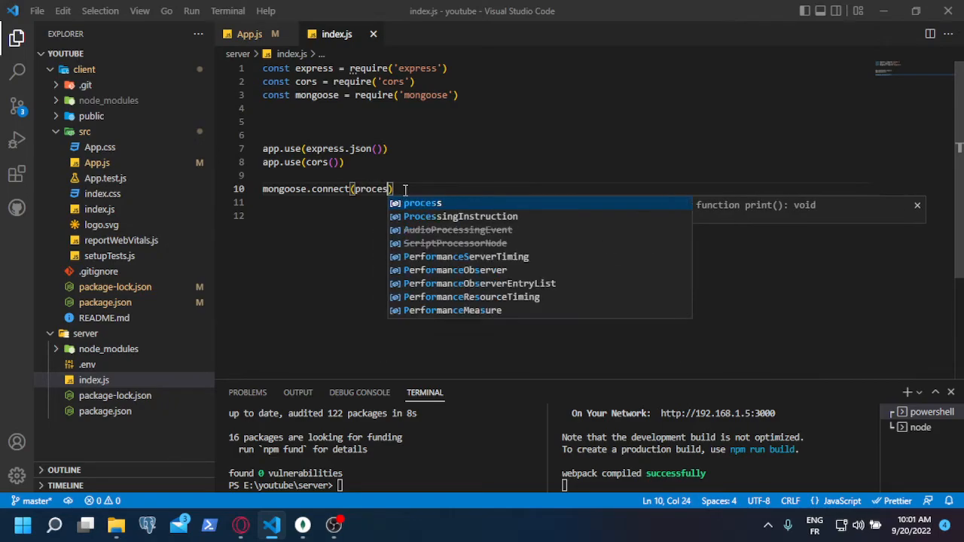
{"action": "type", "text": "s.env."}
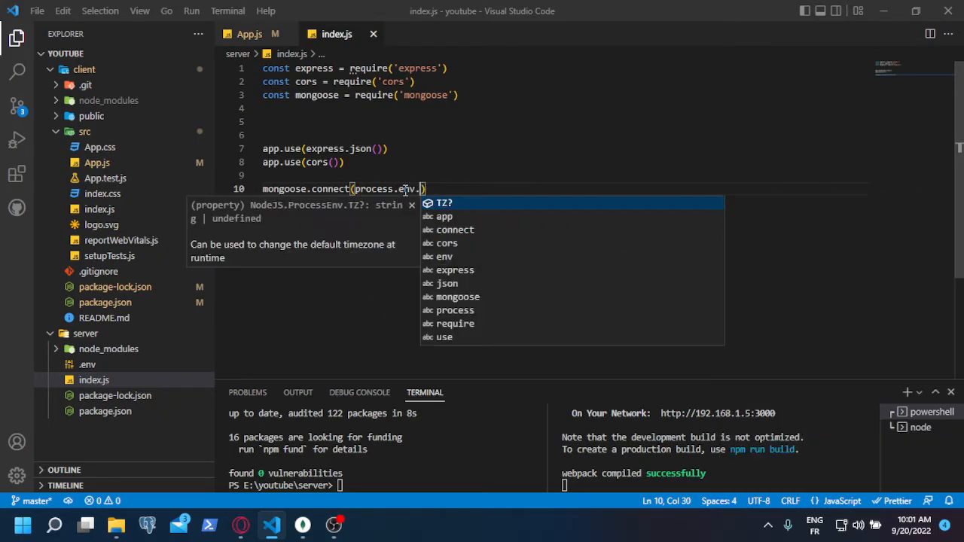
{"action": "type", "text": "DB"}
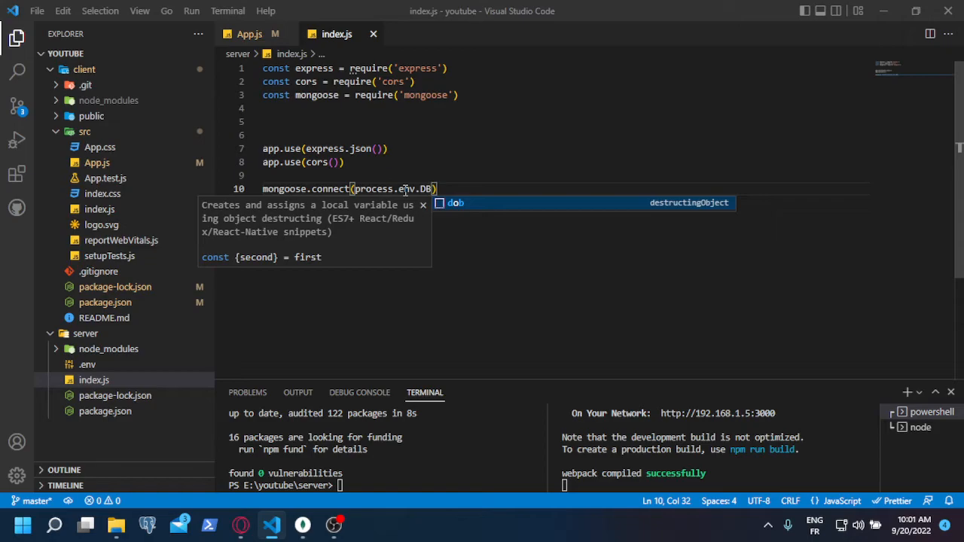
{"action": "type", "text": ","}
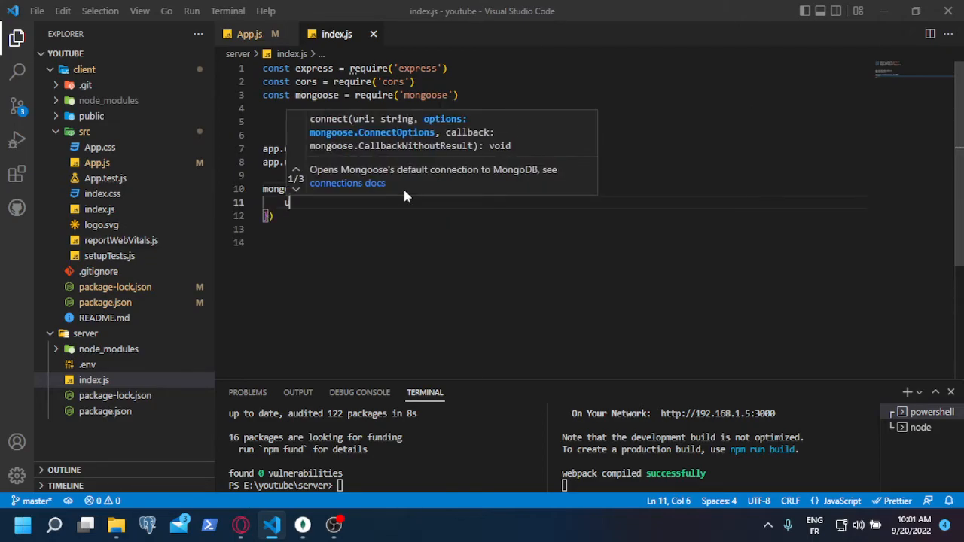
{"action": "type", "text": "seNew"}
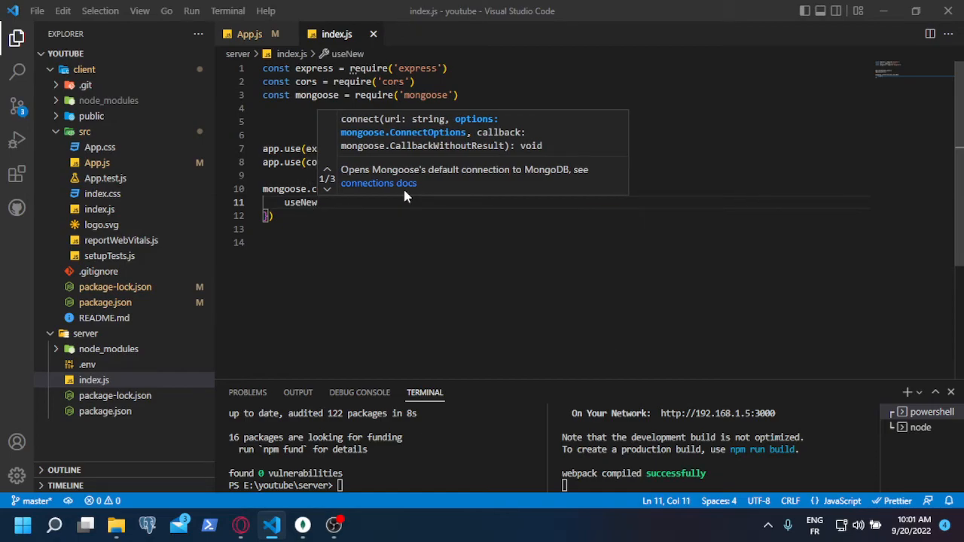
{"action": "type", "text": "UrlPar"}
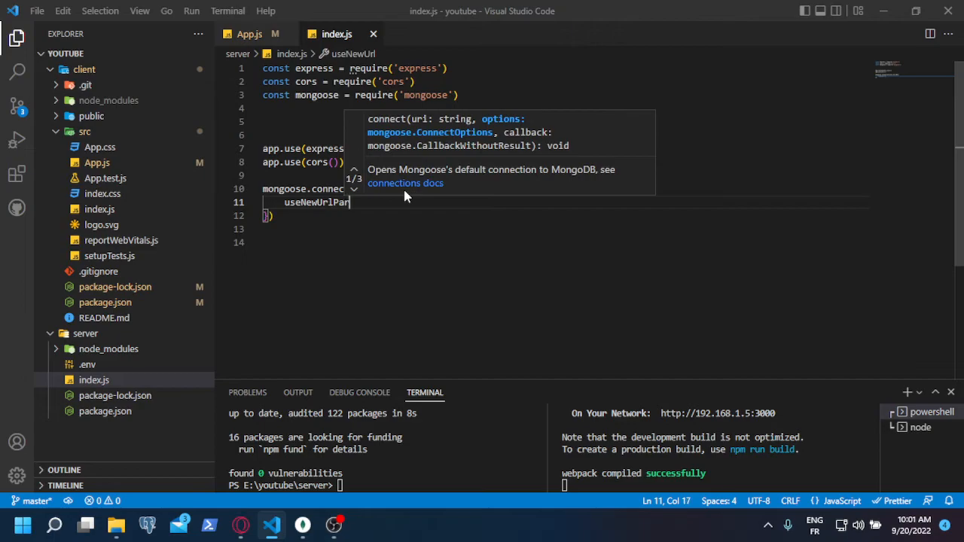
{"action": "type", "text": "ser: true,"}
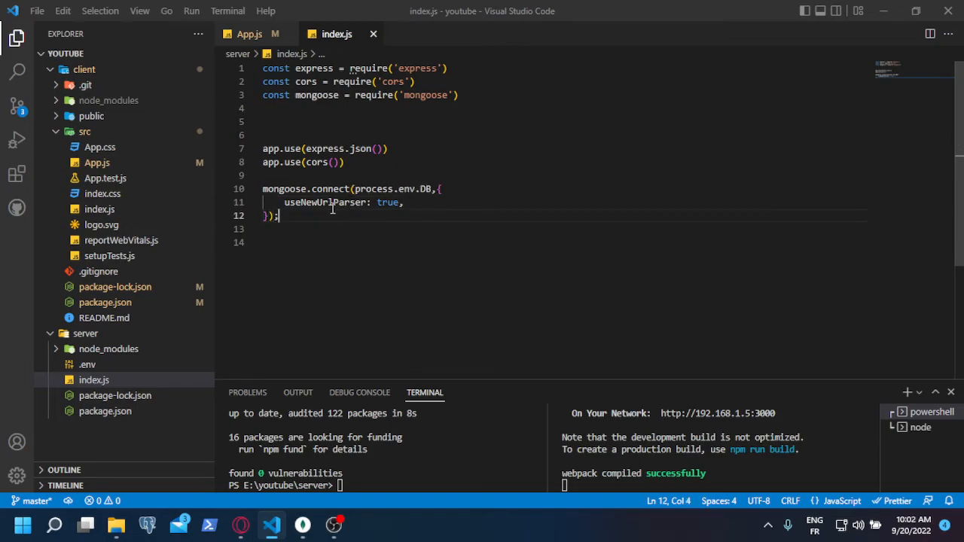
Step: Add require('dotenv').config() on line 4 of index.js using autocomplete
{"action": "type", "text": "r"}
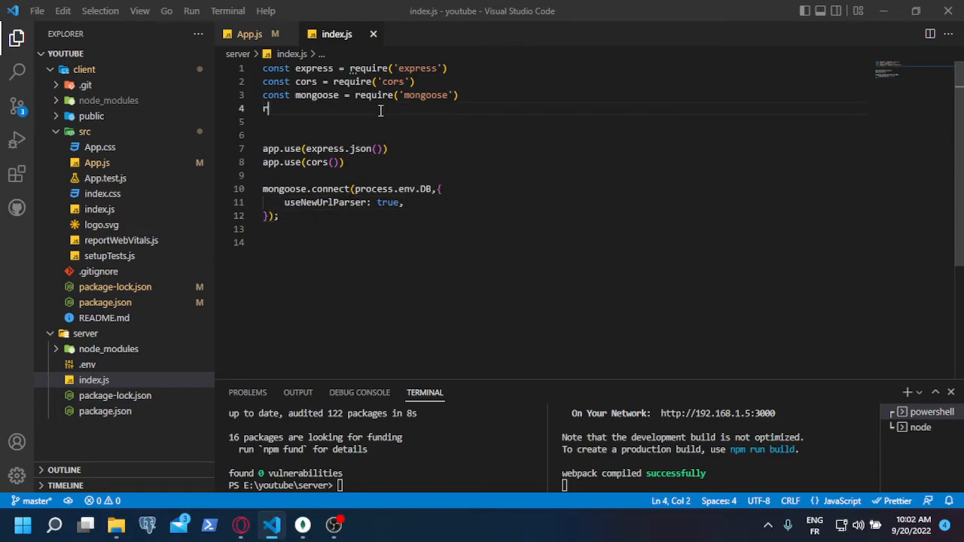
{"action": "type", "text": "equire('"}
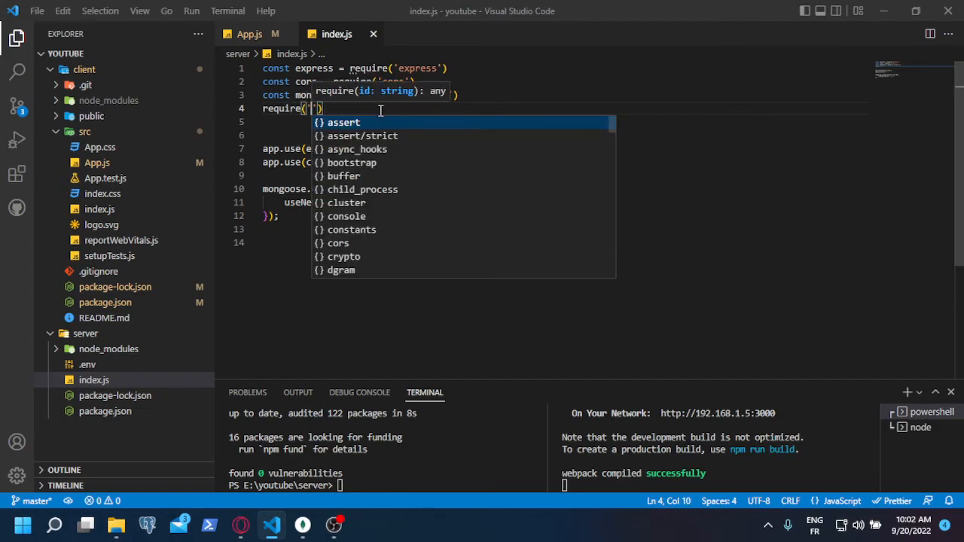
{"action": "type", "text": "dotenv"}
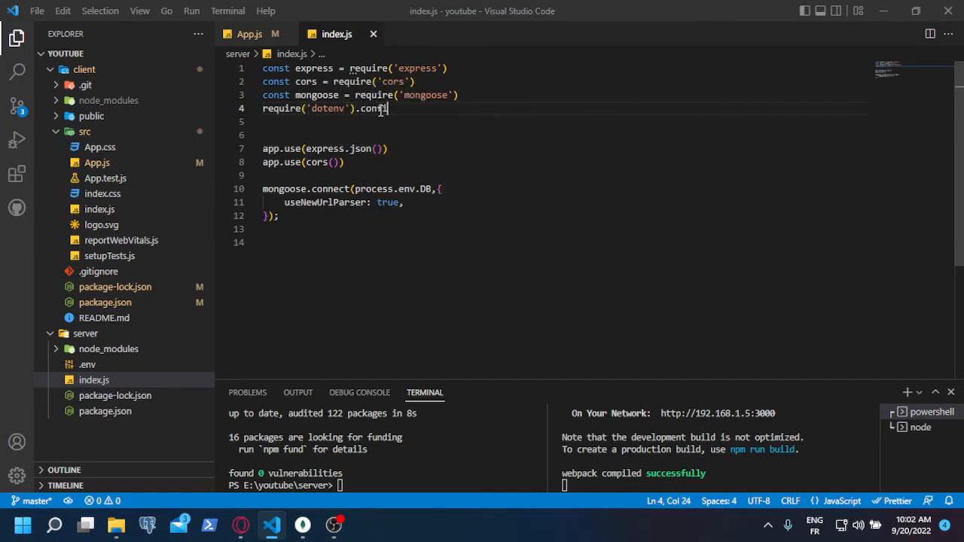
{"action": "type", "text": "()"}
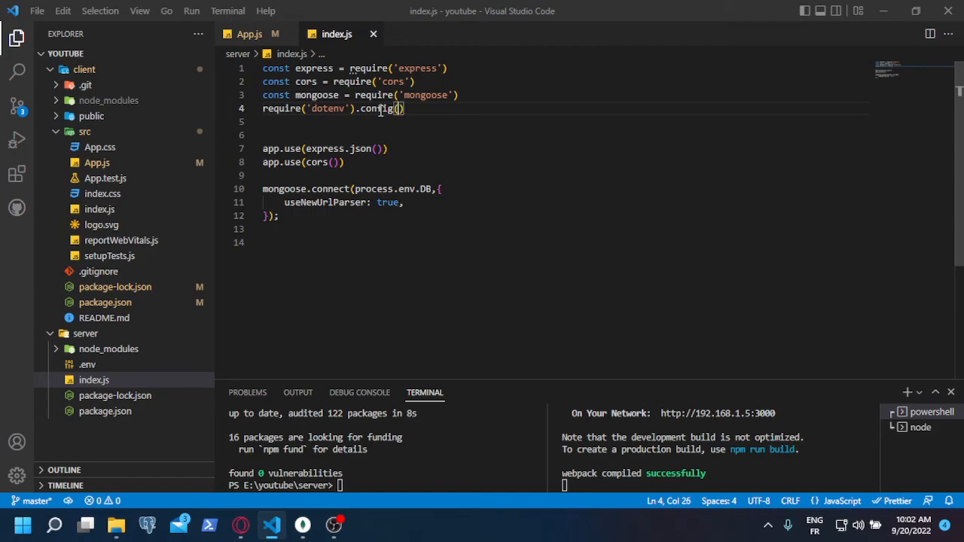
{"action": "left_click", "coordinate": [312, 229]}
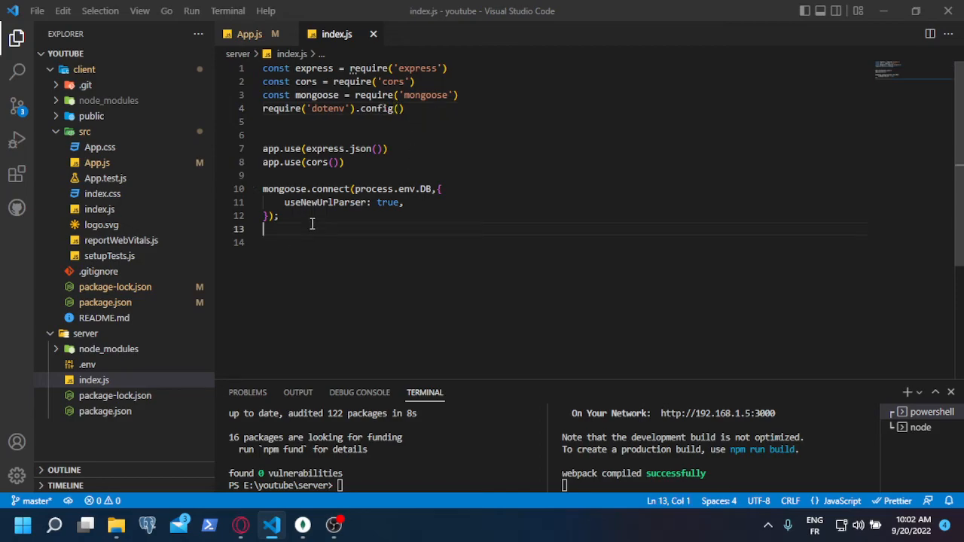